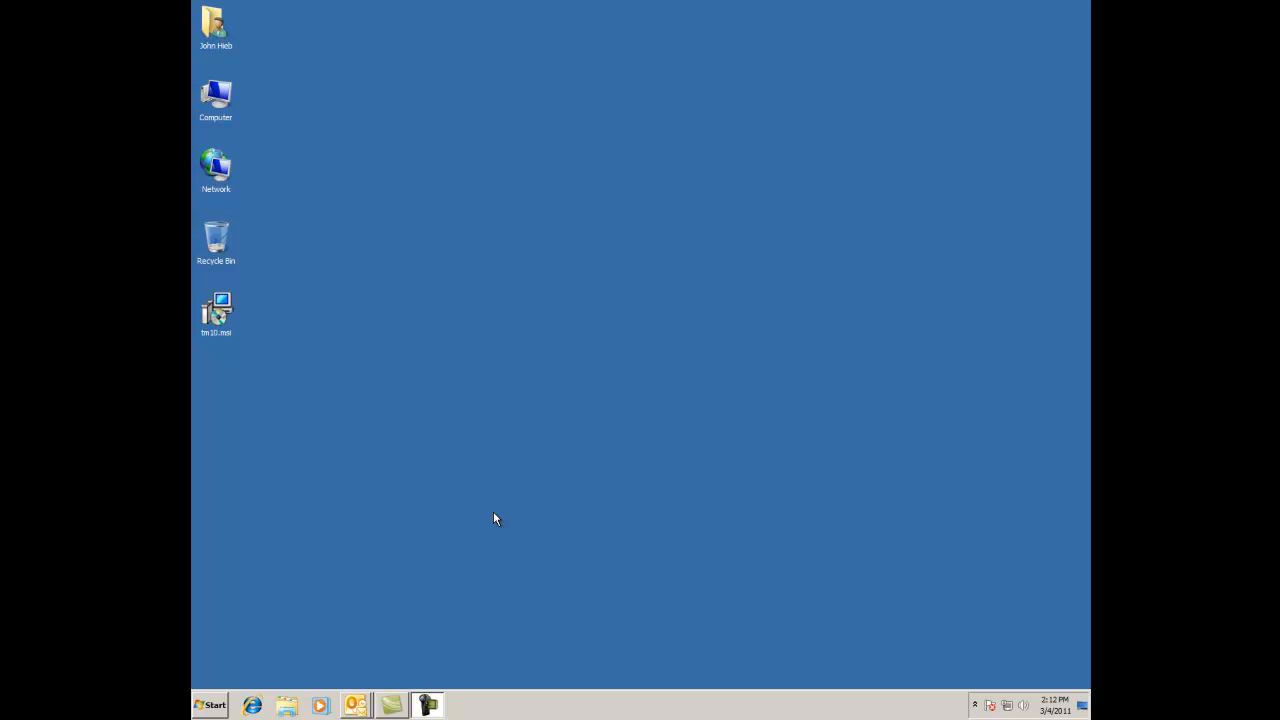
pyautogui.moveTo(504, 486)
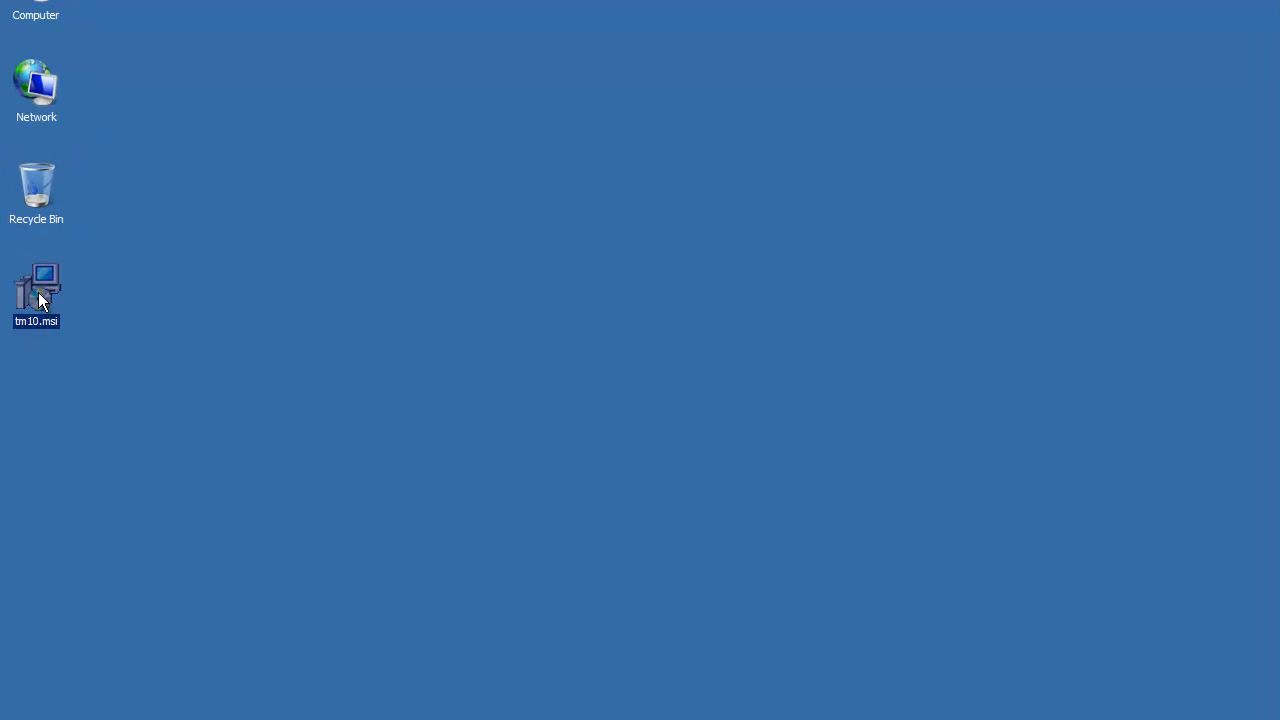
# Start the tm10.msi installer and accept the Transend Migrator 10 license agreement.
pyautogui.doubleClick(36, 288)
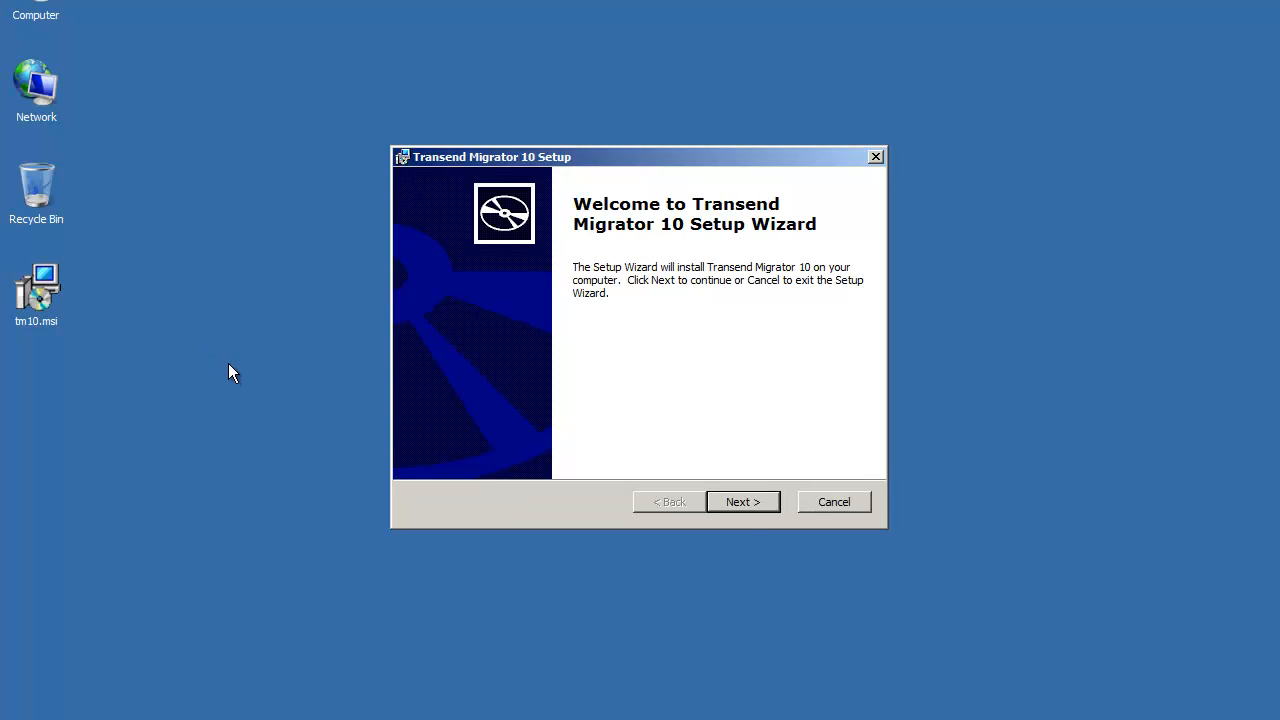
pyautogui.click(742, 500)
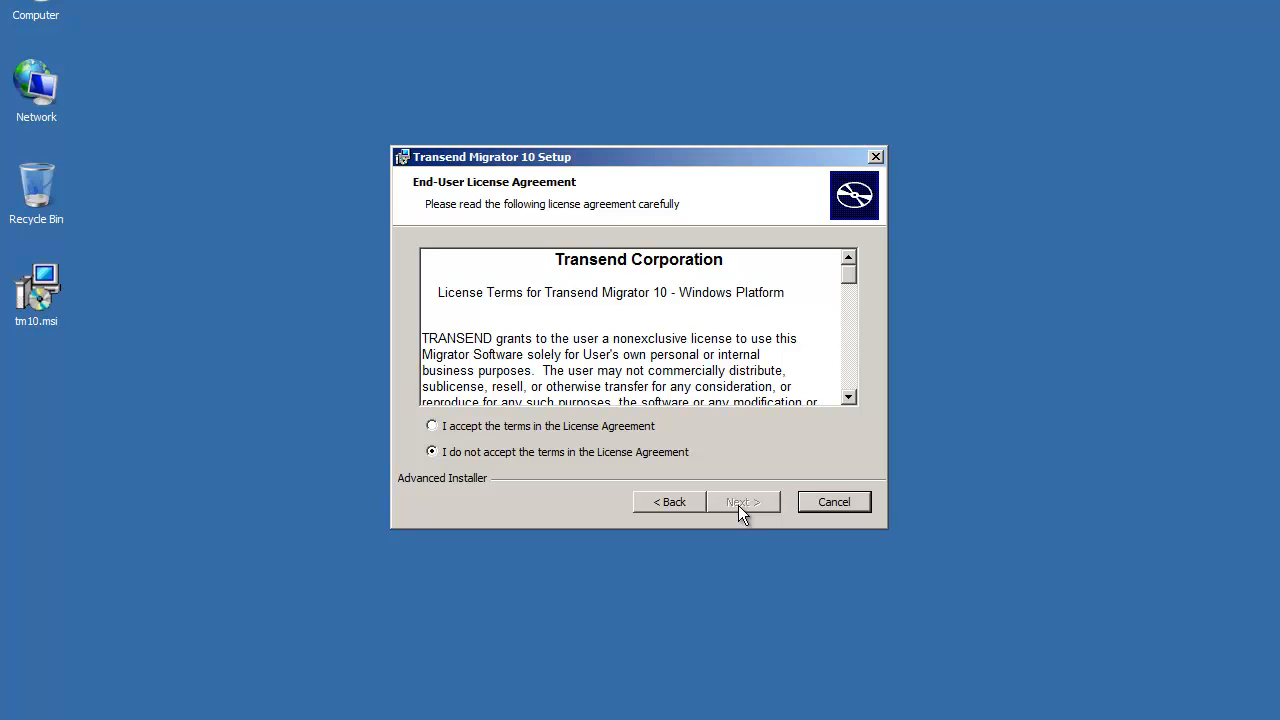
pyautogui.click(432, 426)
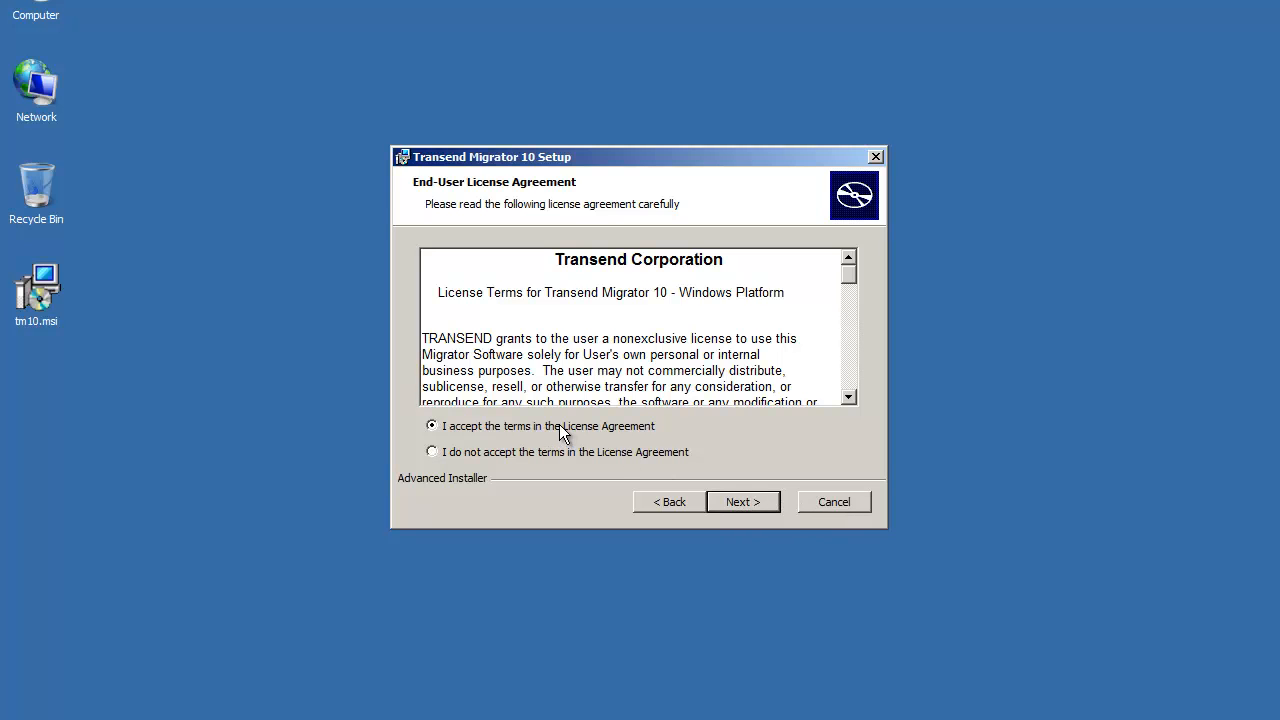
pyautogui.click(742, 500)
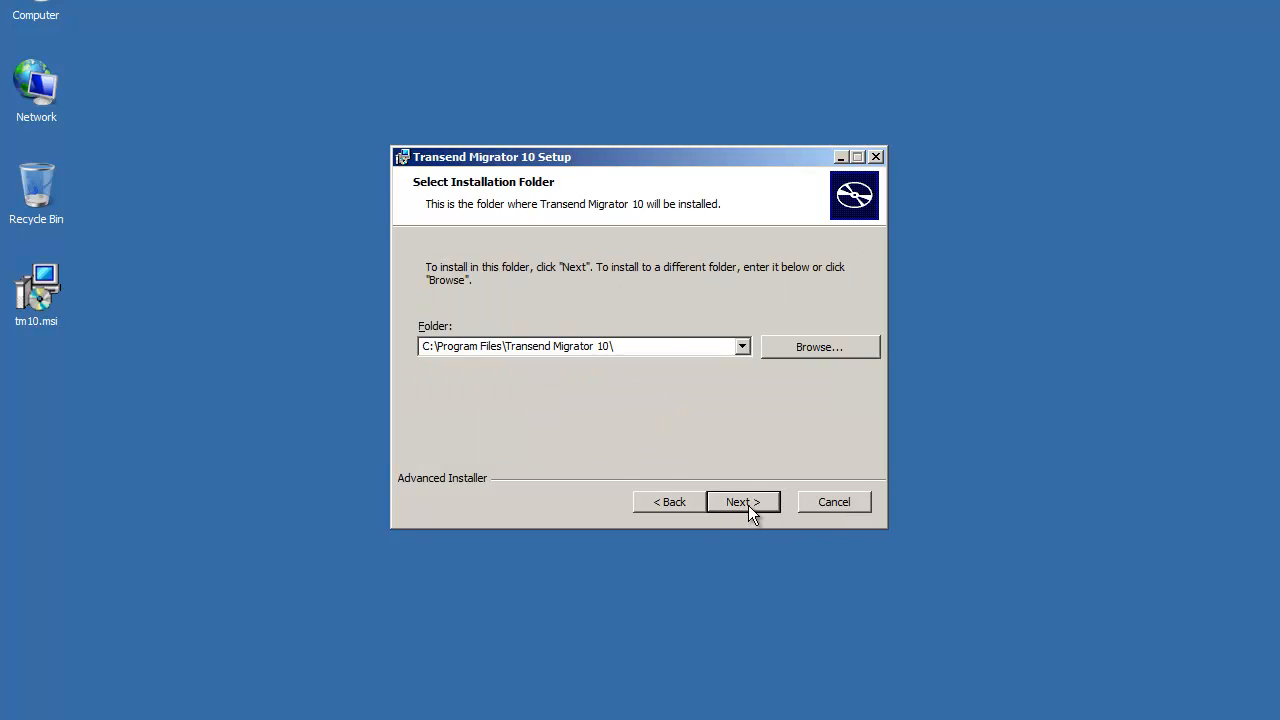
pyautogui.moveTo(618, 374)
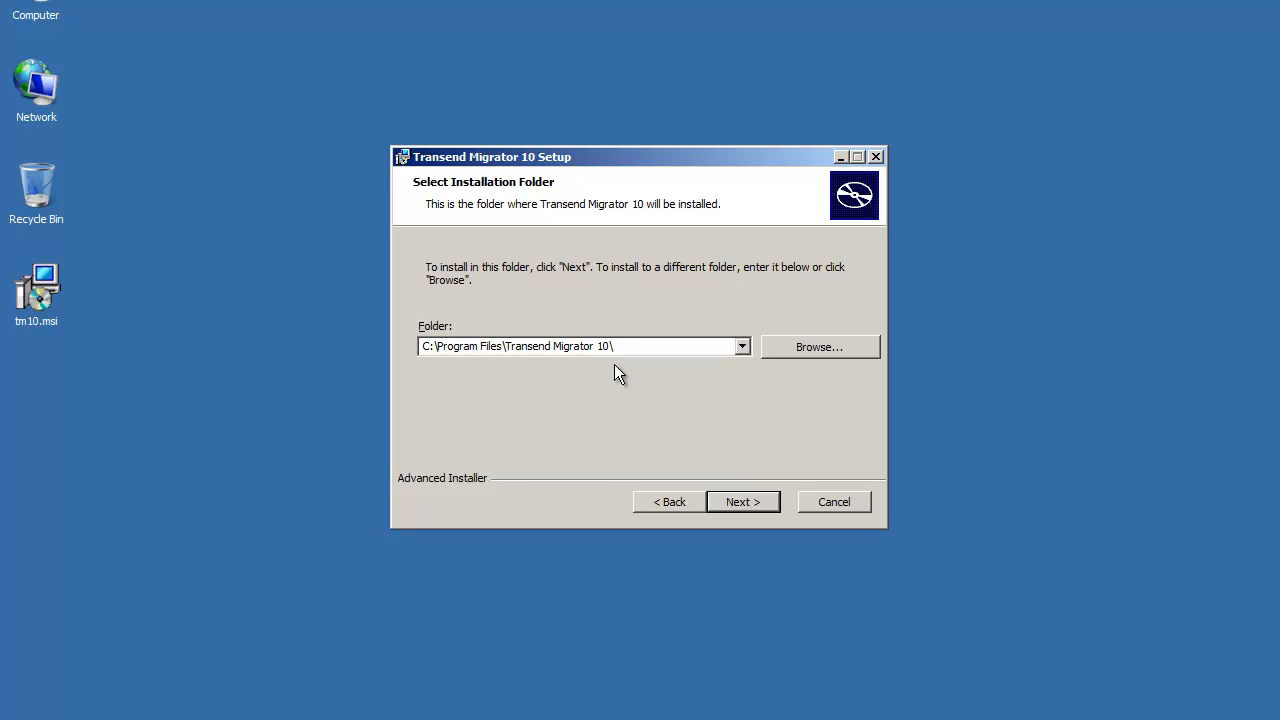
# Install Transend Migrator 10 into its default folder and finish the setup wizard.
pyautogui.click(744, 500)
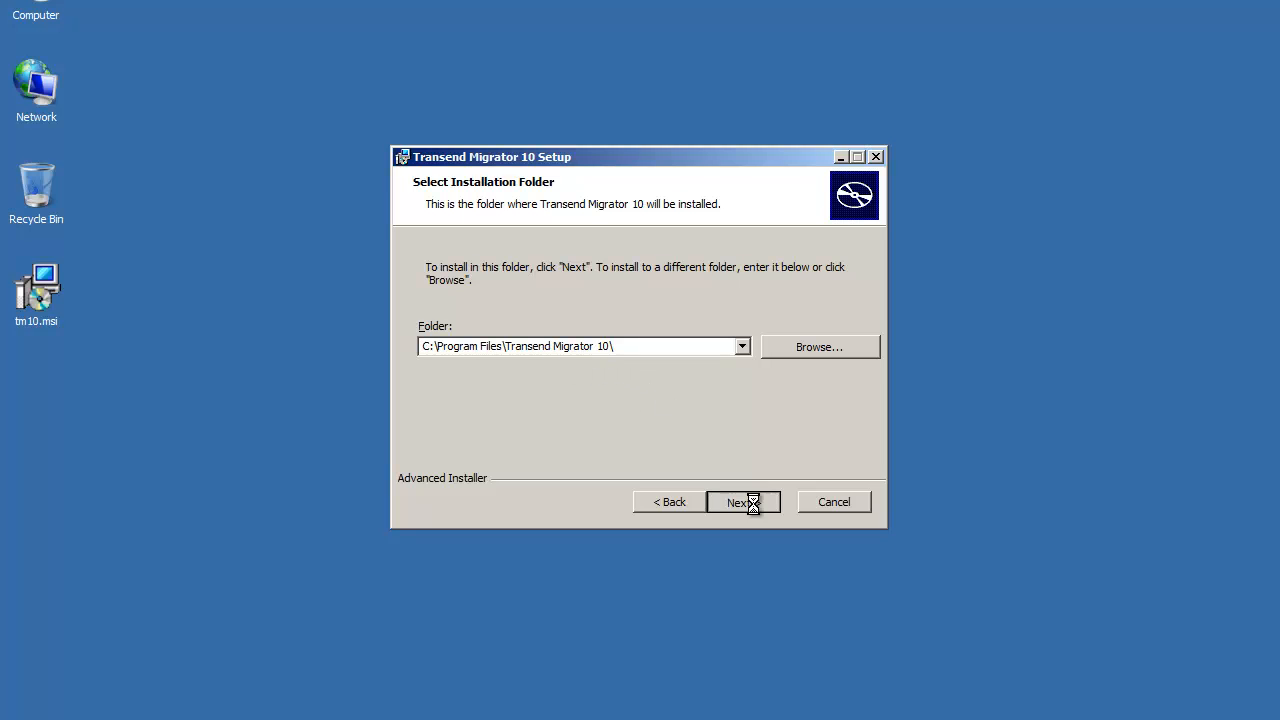
pyautogui.click(742, 500)
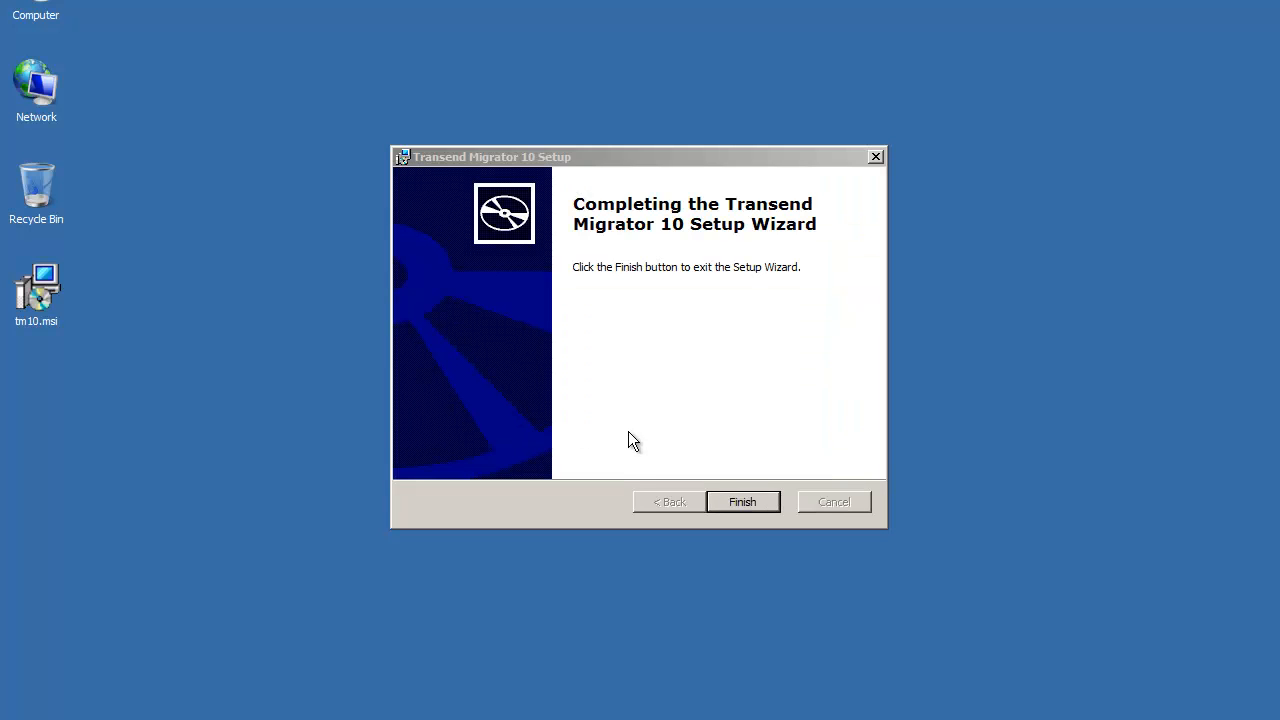
pyautogui.moveTo(688, 488)
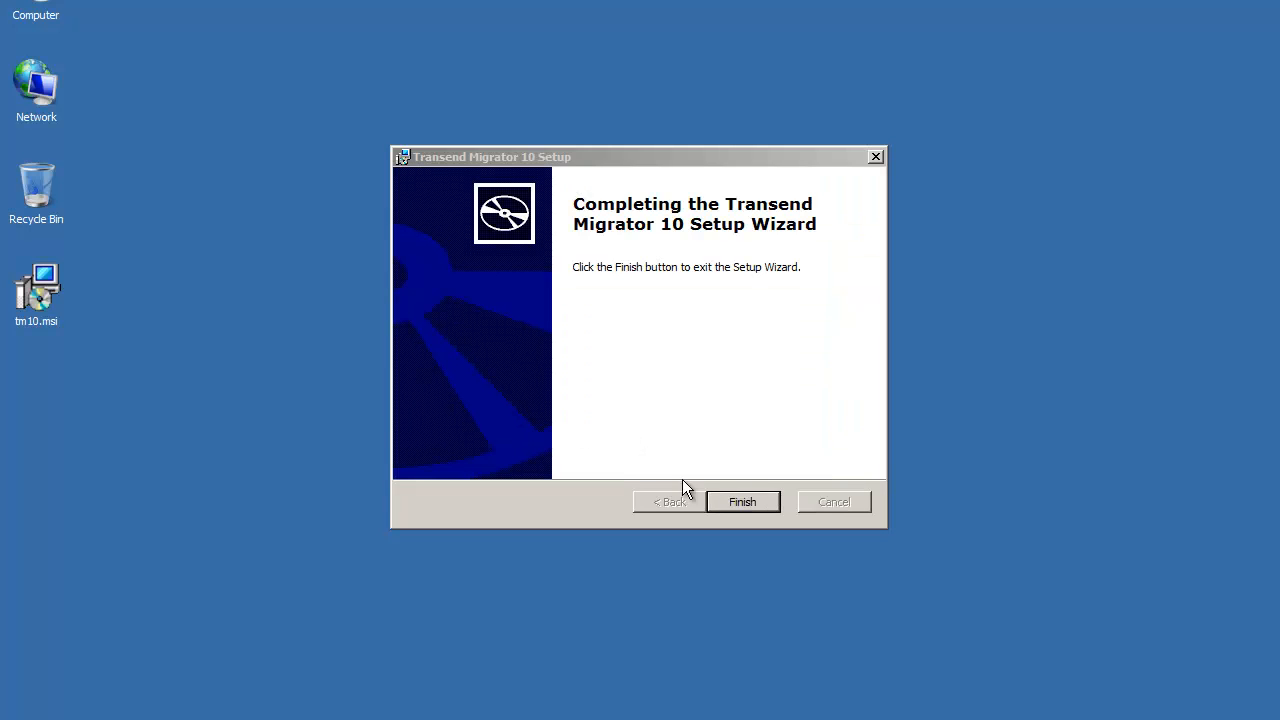
pyautogui.click(742, 500)
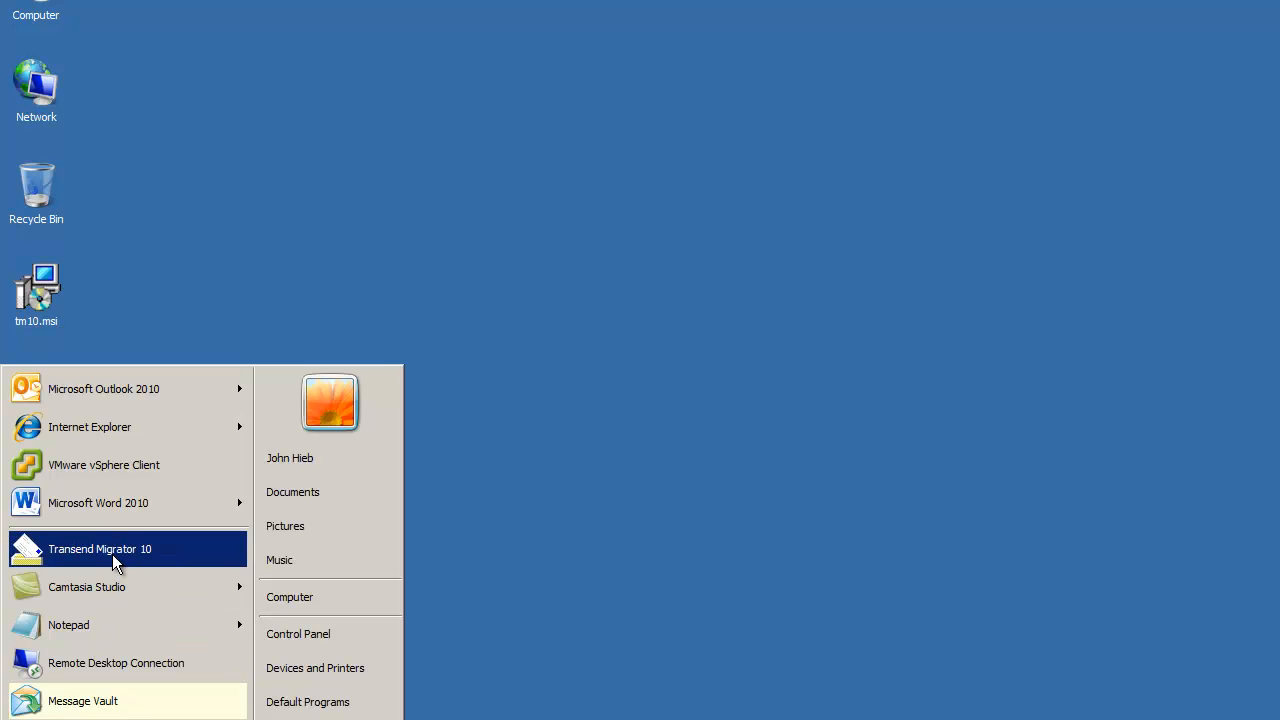
# Launch Transend Migrator 10 unlicensed and bring up the purchase confirmation email with the license key.
pyautogui.click(100, 548)
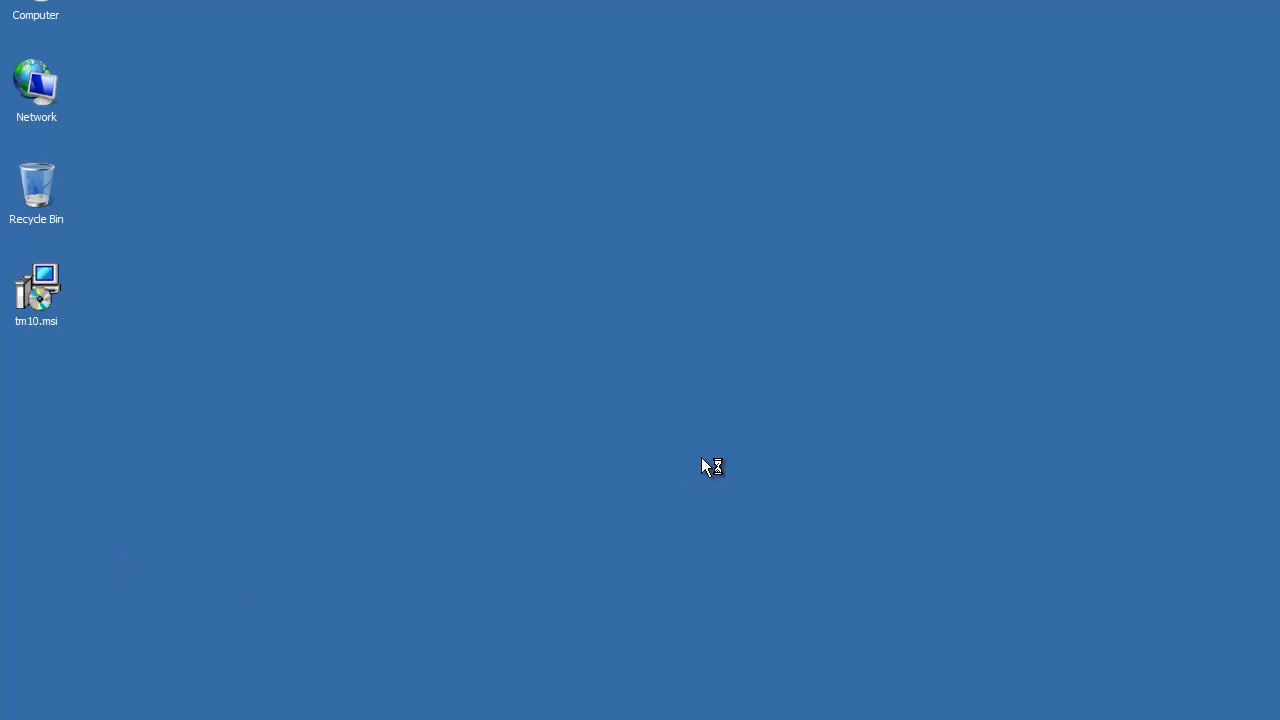
pyautogui.doubleClick(36, 284)
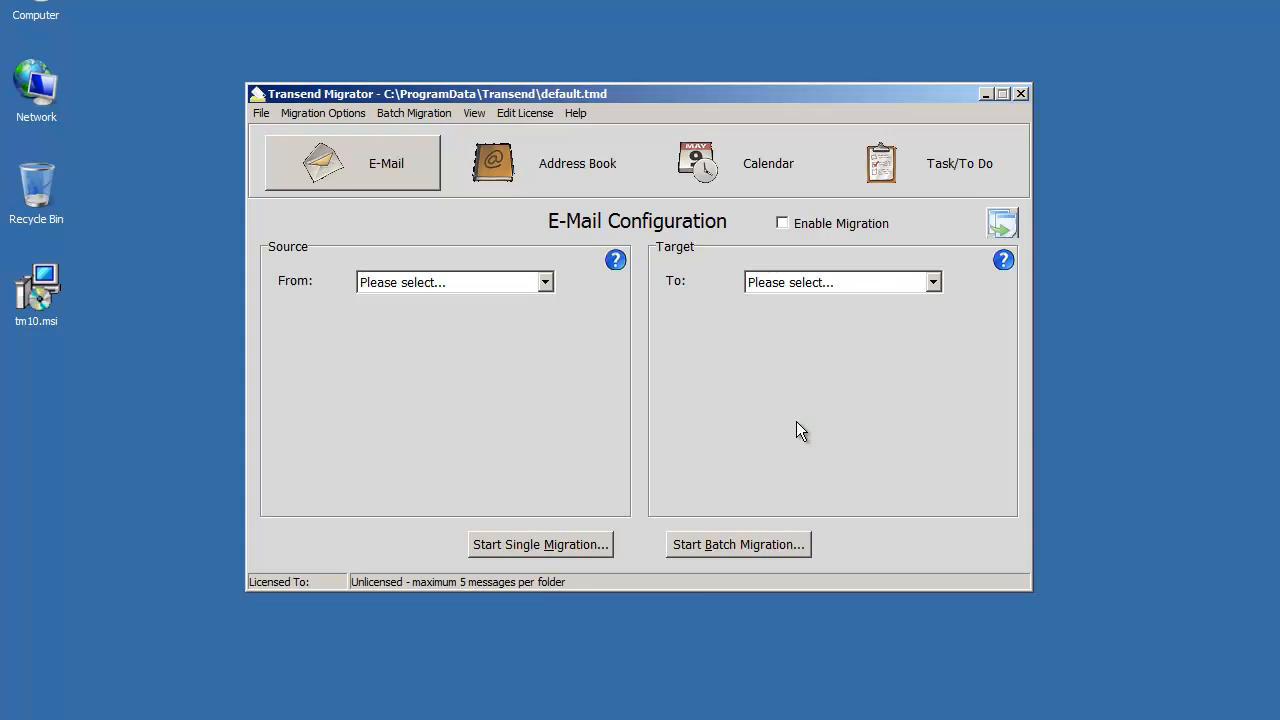
pyautogui.moveTo(780, 432)
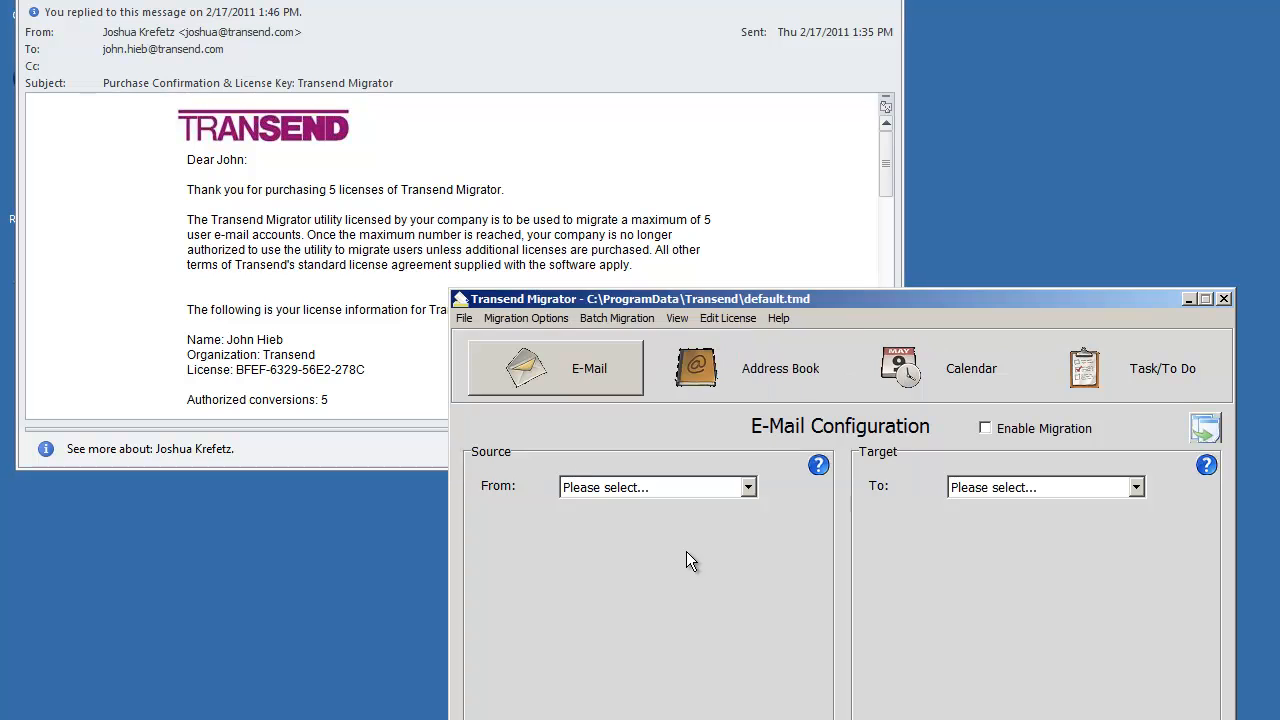
# Enter the licensee name and organization from the email into the Edit License dialog.
pyautogui.click(728, 318)
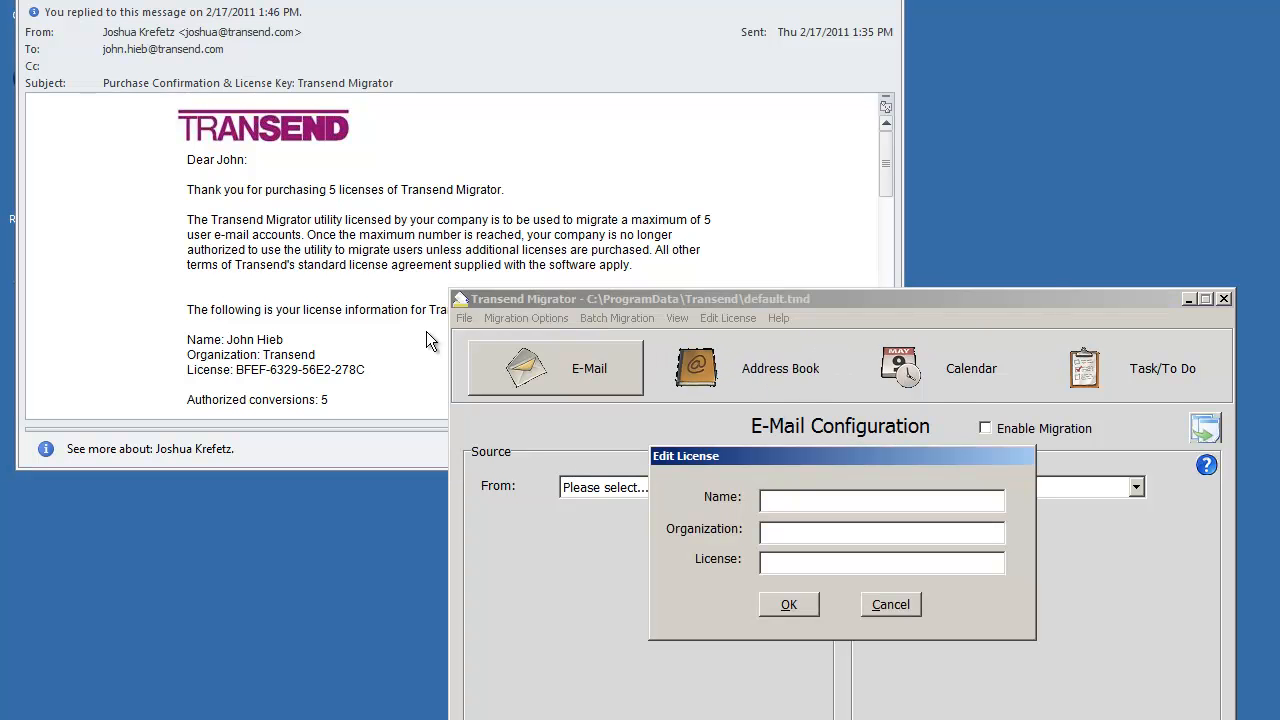
pyautogui.moveTo(268, 352)
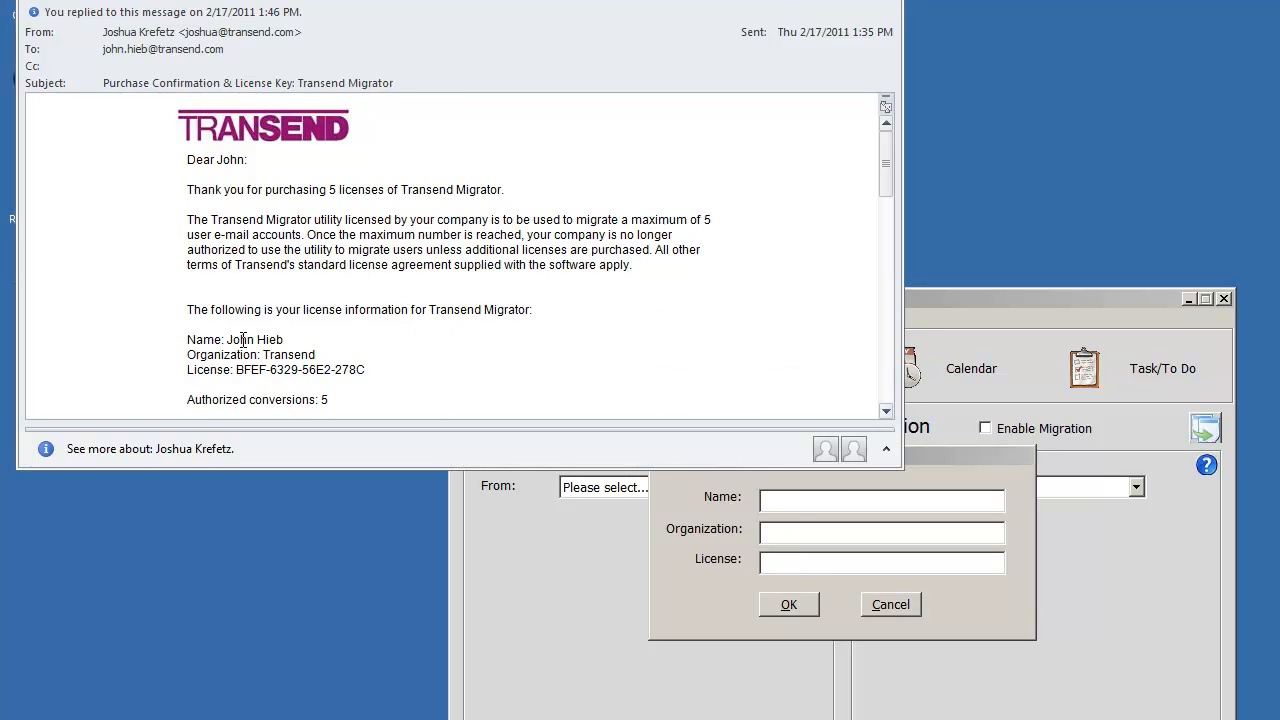
pyautogui.rightClick(252, 340)
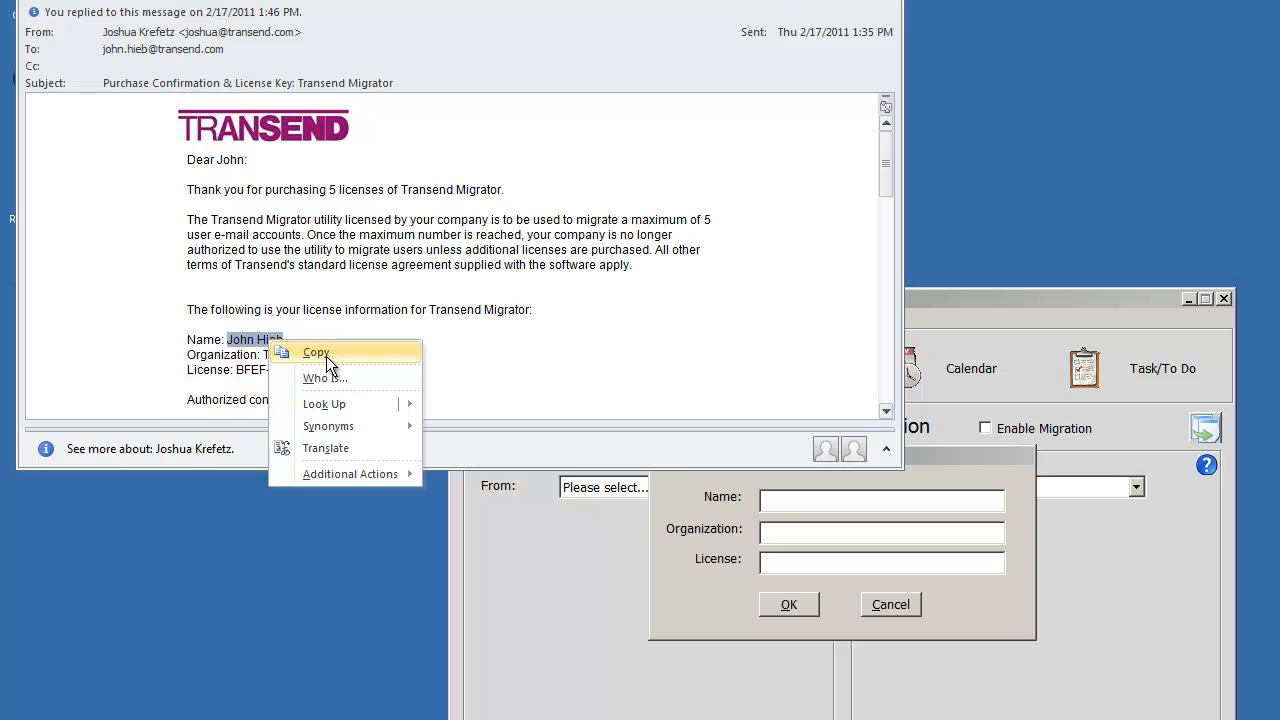
pyautogui.rightClick(882, 496)
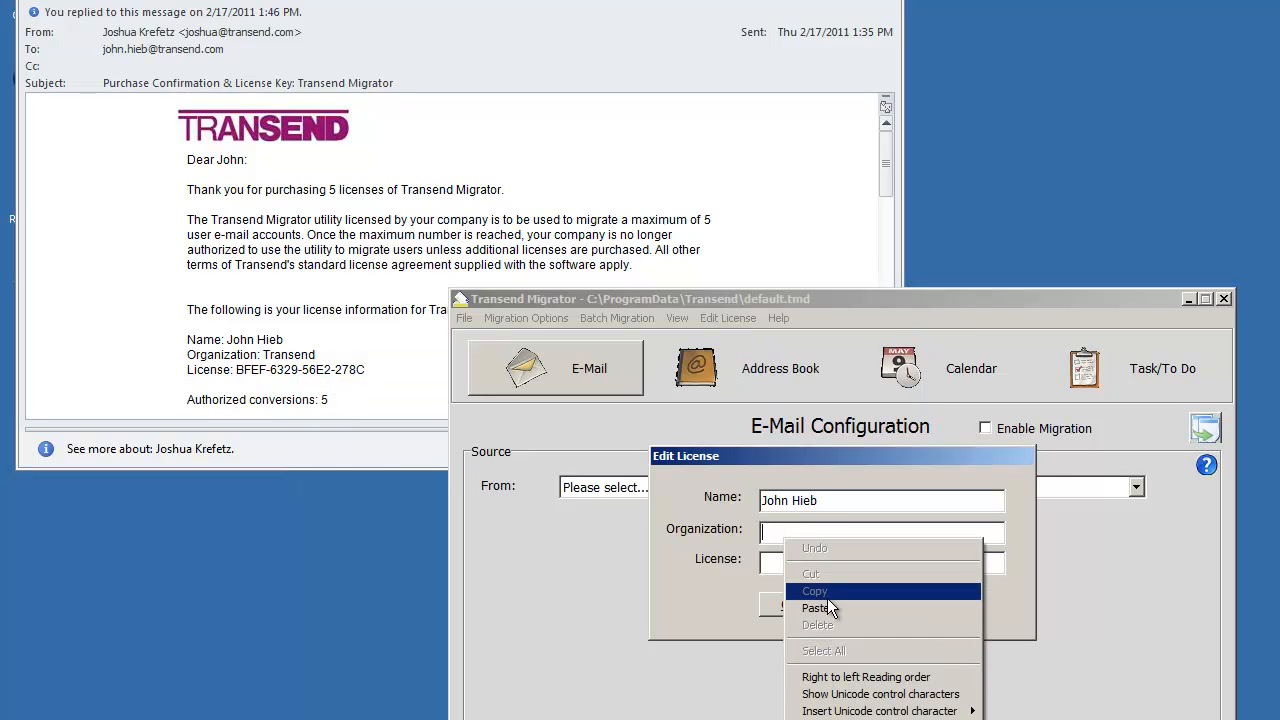
pyautogui.click(816, 608)
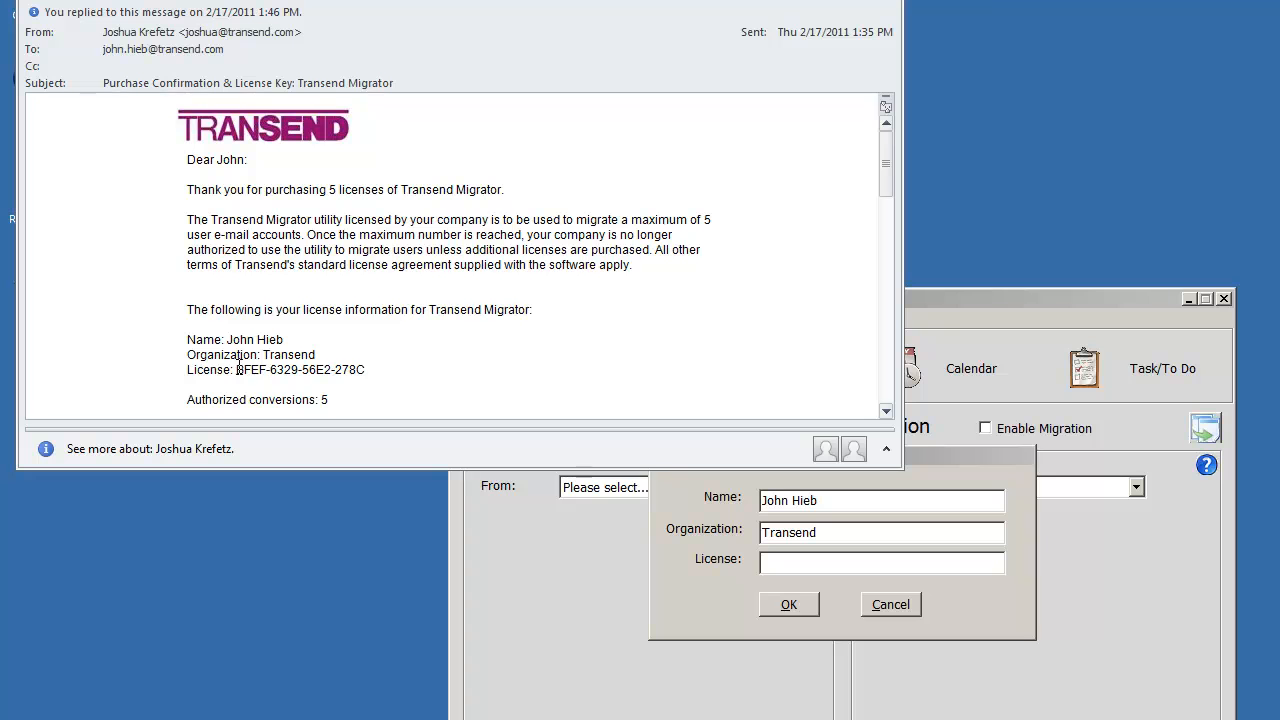
# Enter the license key from the email and confirm the license details.
pyautogui.rightClick(300, 368)
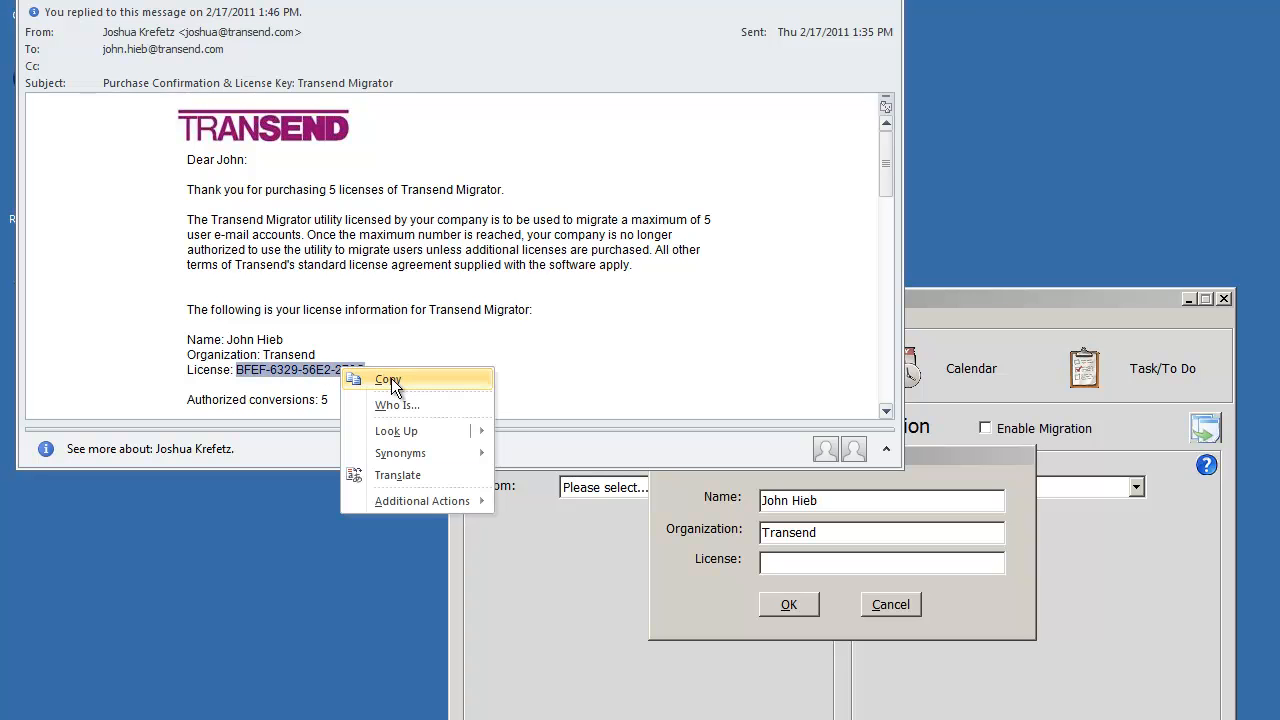
pyautogui.click(388, 380)
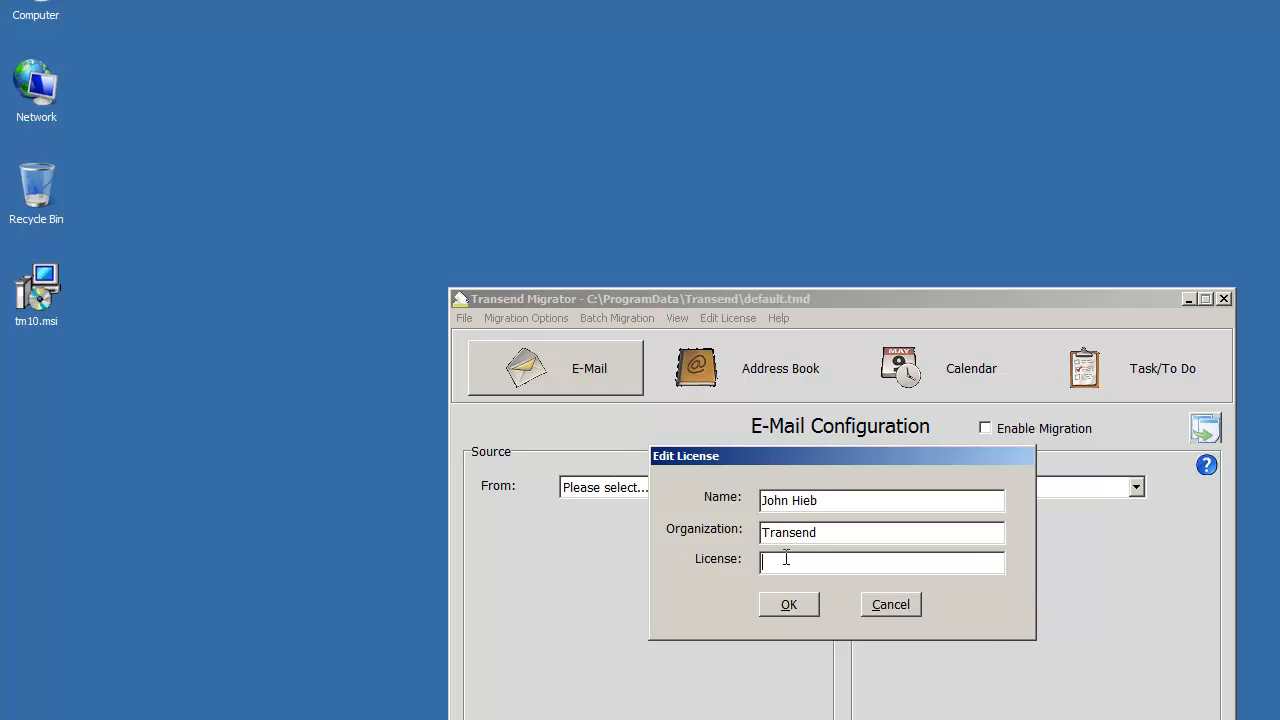
pyautogui.click(788, 604)
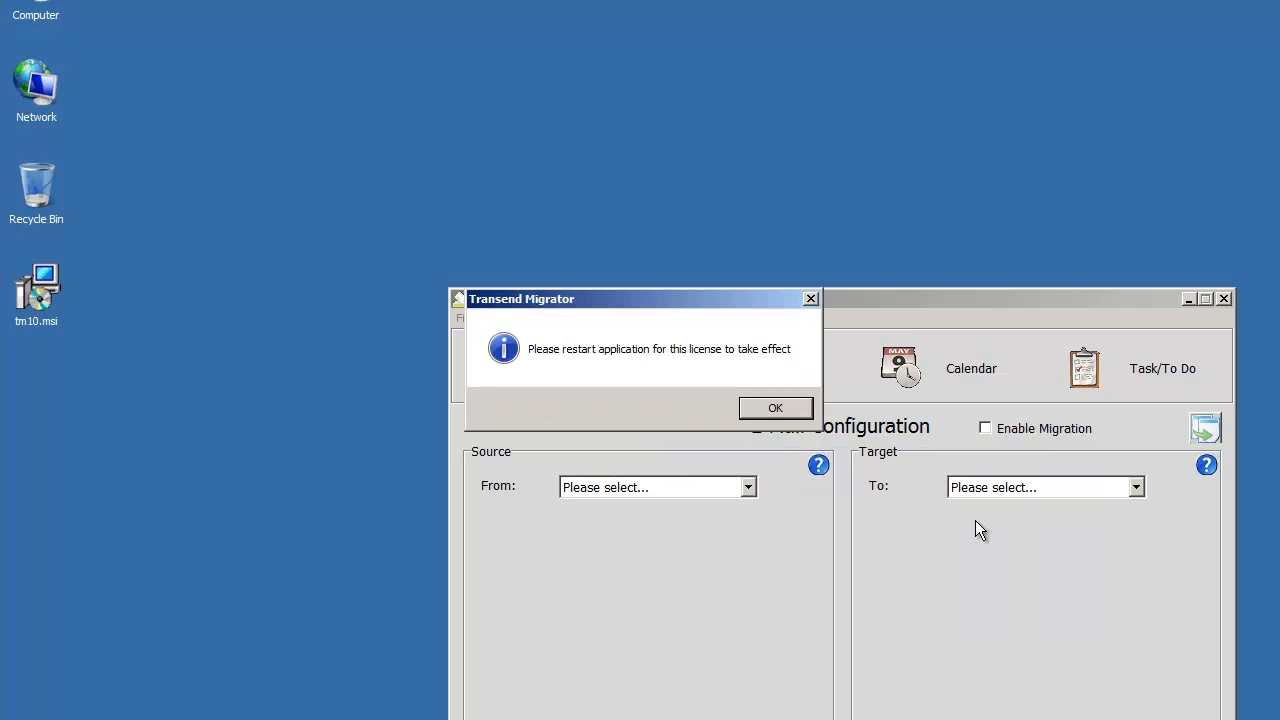
pyautogui.click(776, 408)
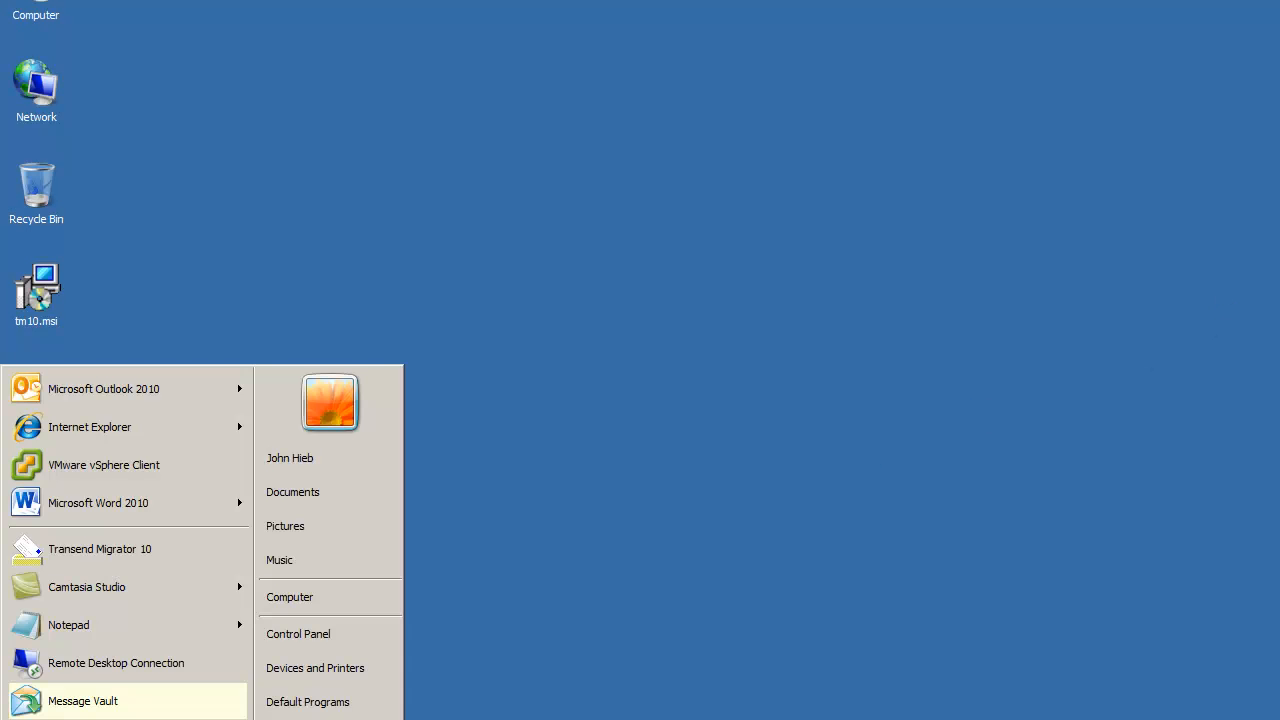
pyautogui.click(628, 570)
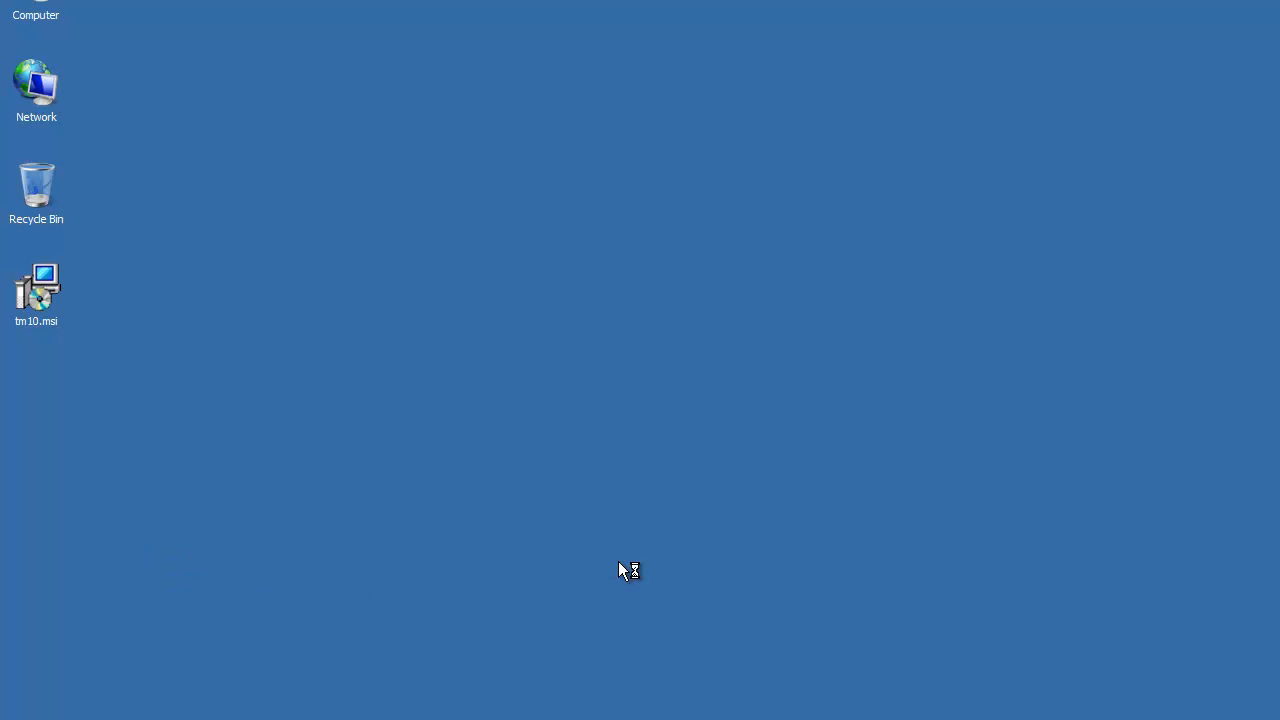
pyautogui.doubleClick(36, 288)
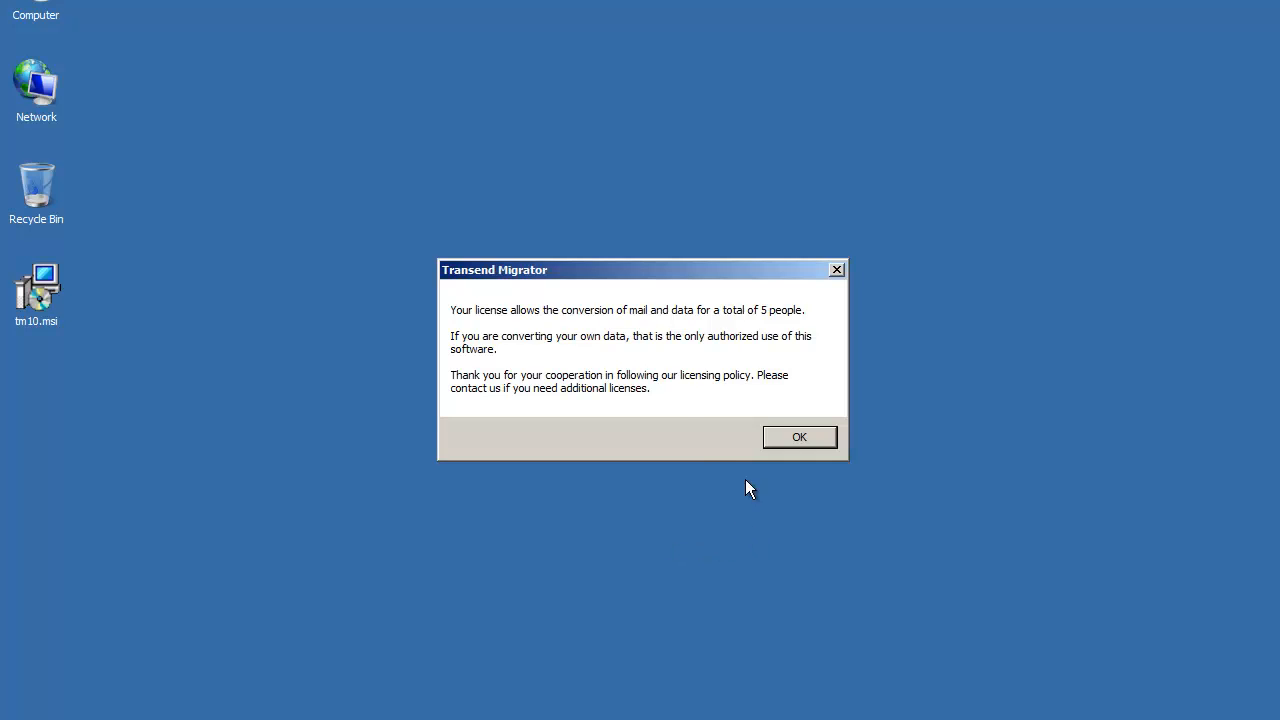
pyautogui.moveTo(776, 324)
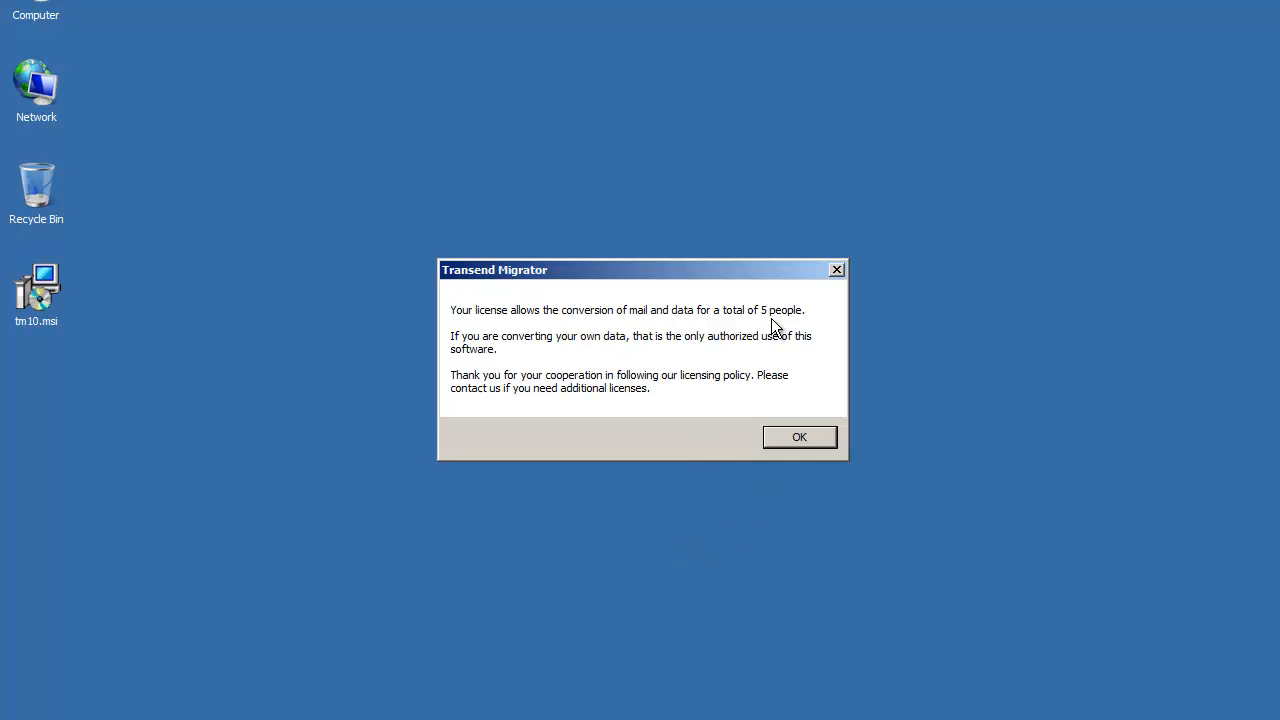
pyautogui.click(798, 436)
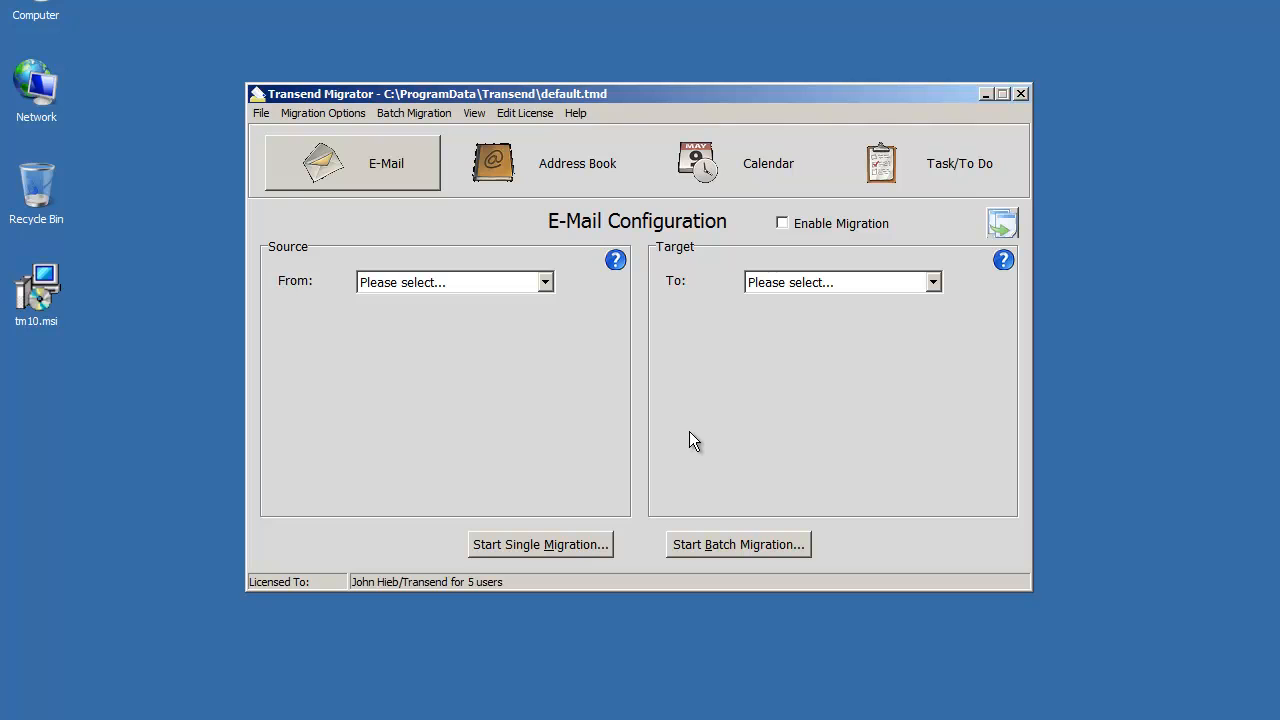
pyautogui.moveTo(380, 534)
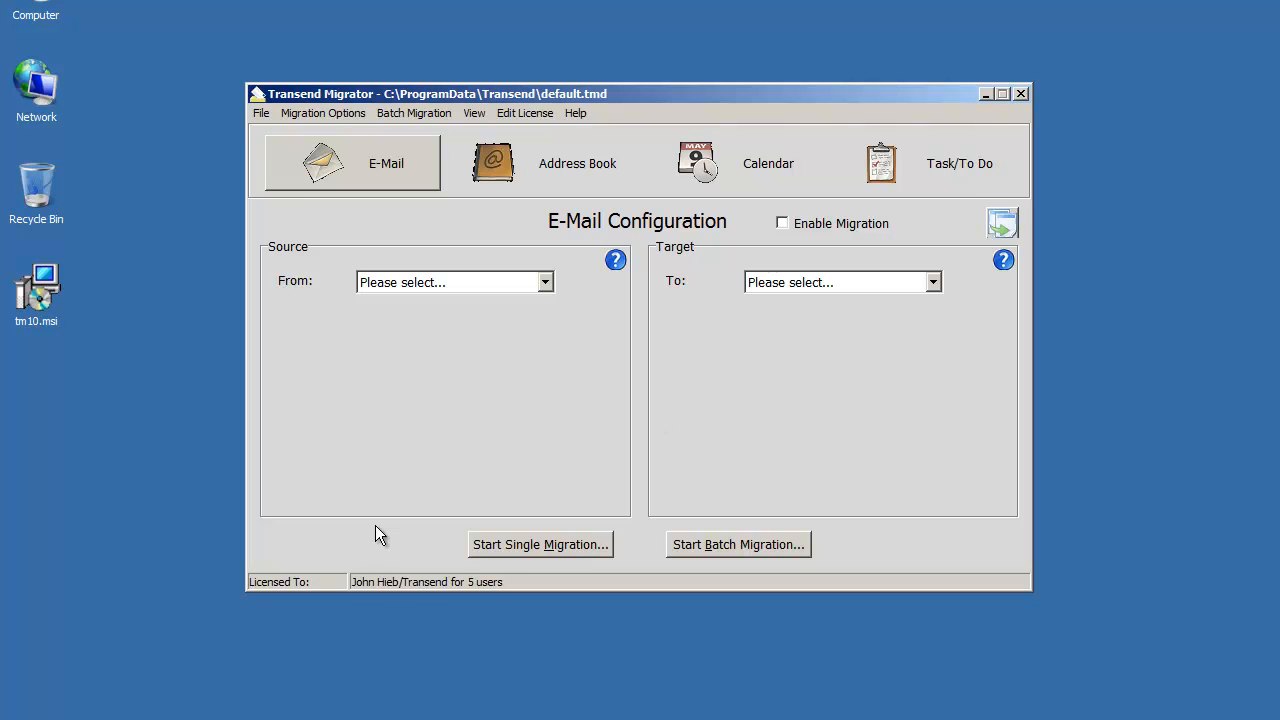
pyautogui.moveTo(448, 596)
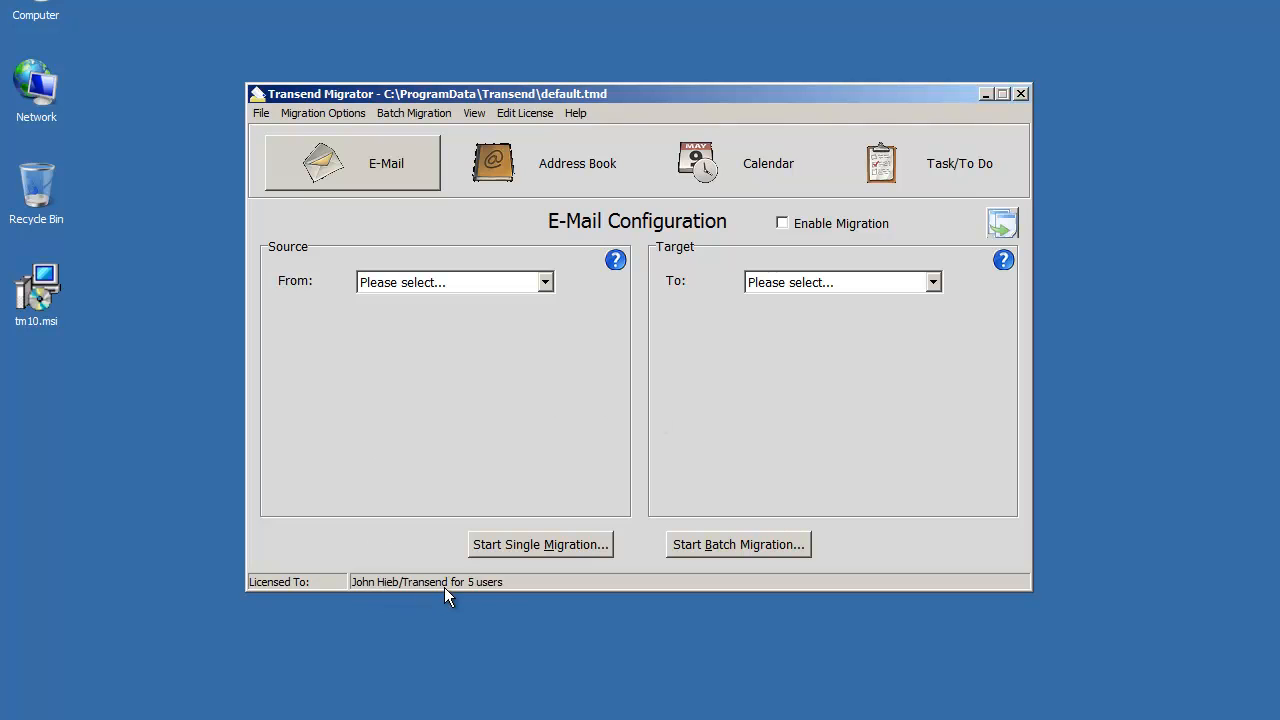
pyautogui.moveTo(916, 410)
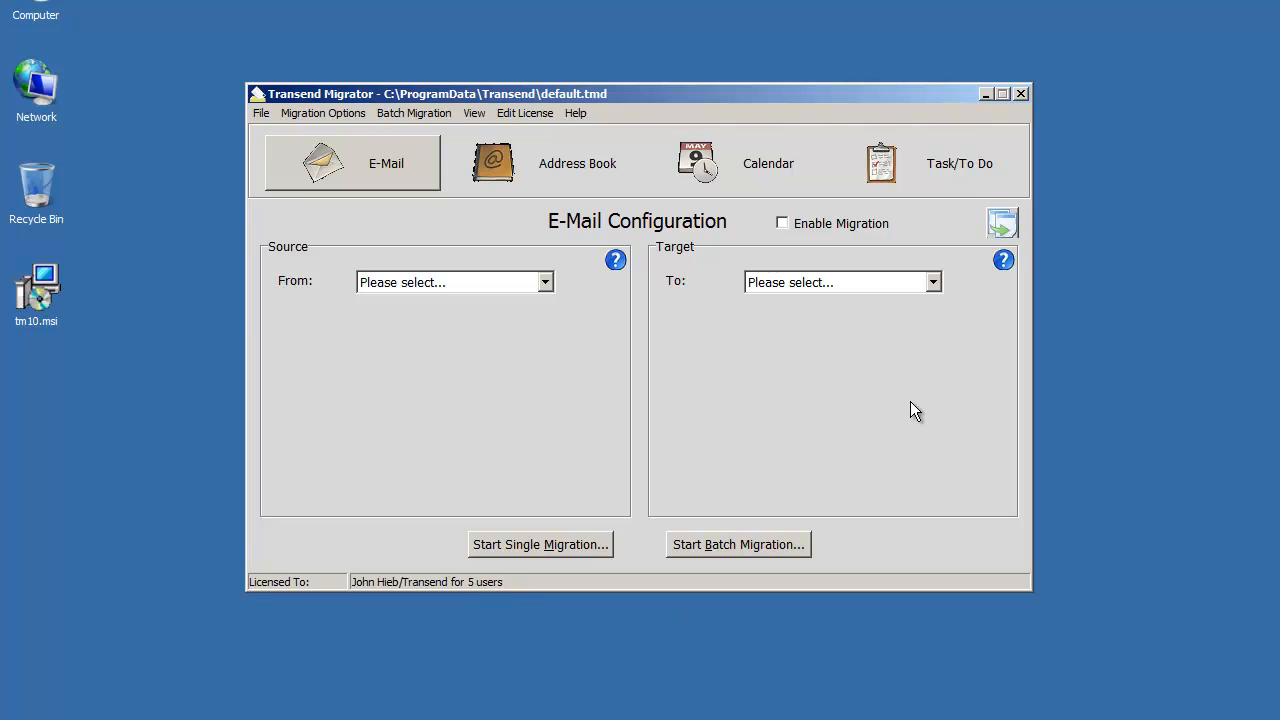
pyautogui.moveTo(1030, 150)
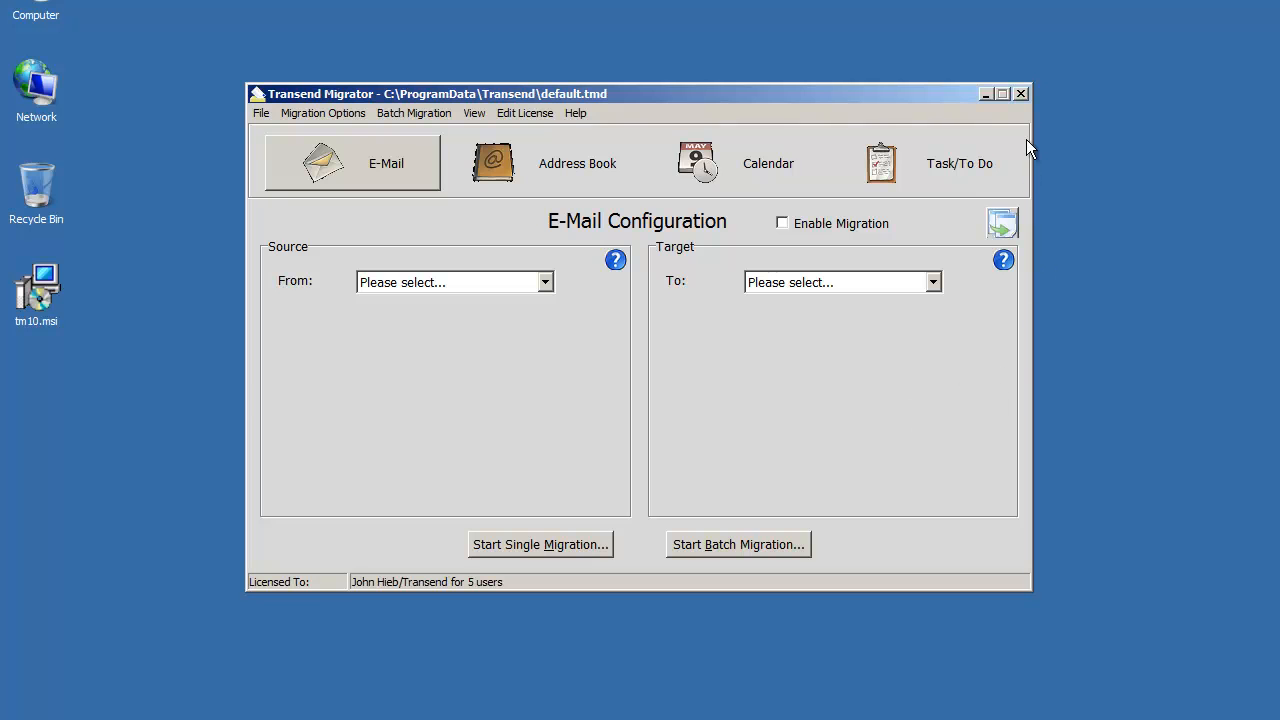
# Close Transend Migrator and show the Transend Migrator 10 Forensic Edition folder under All Programs.
pyautogui.click(1020, 94)
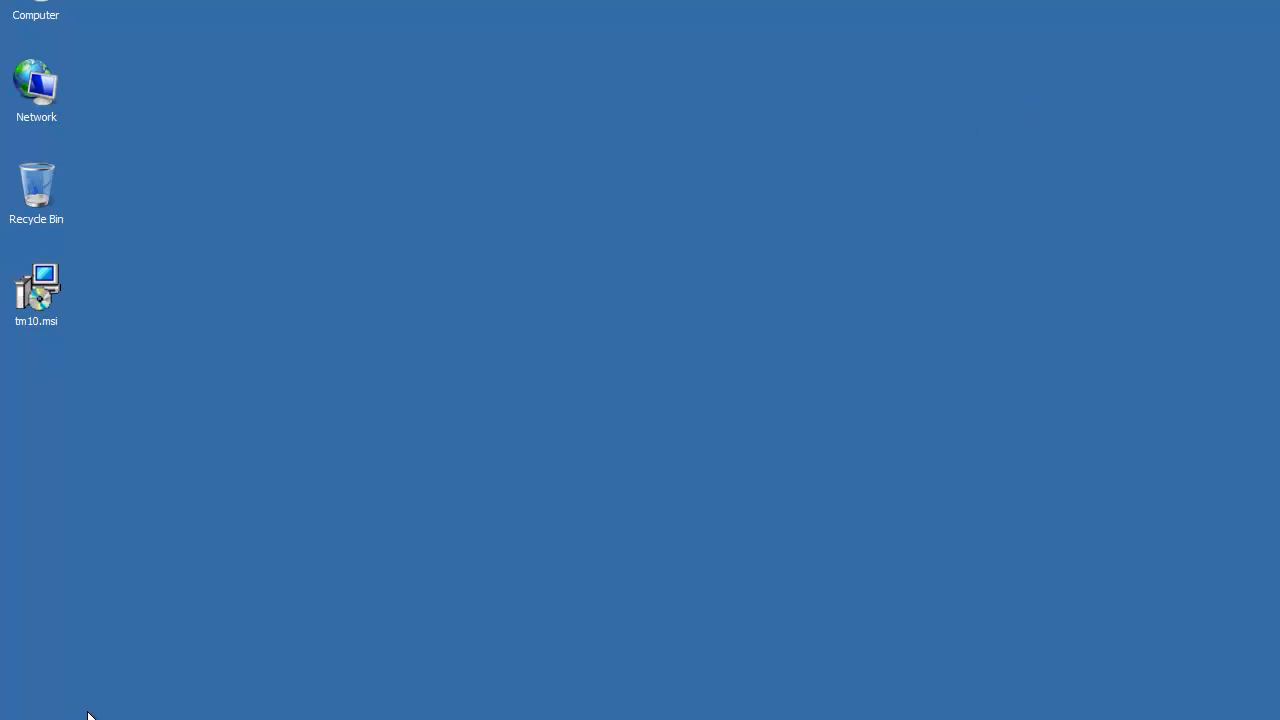
pyautogui.click(20, 716)
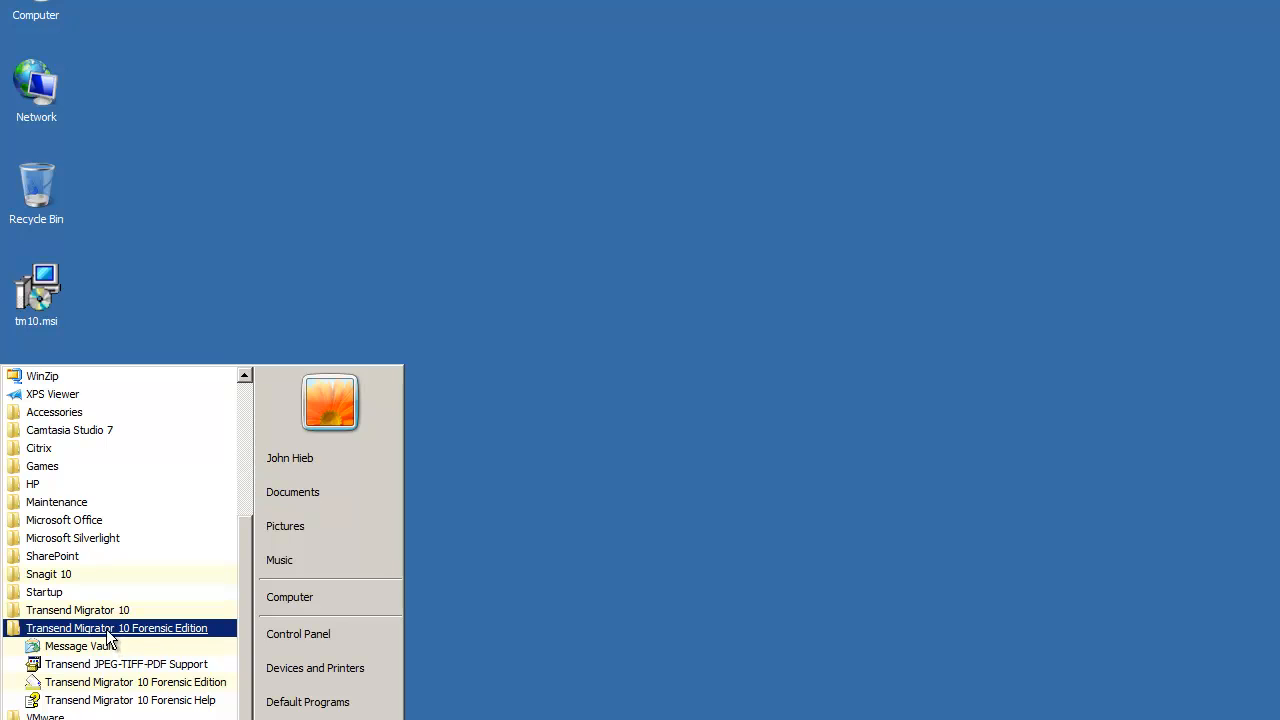
pyautogui.moveTo(148, 636)
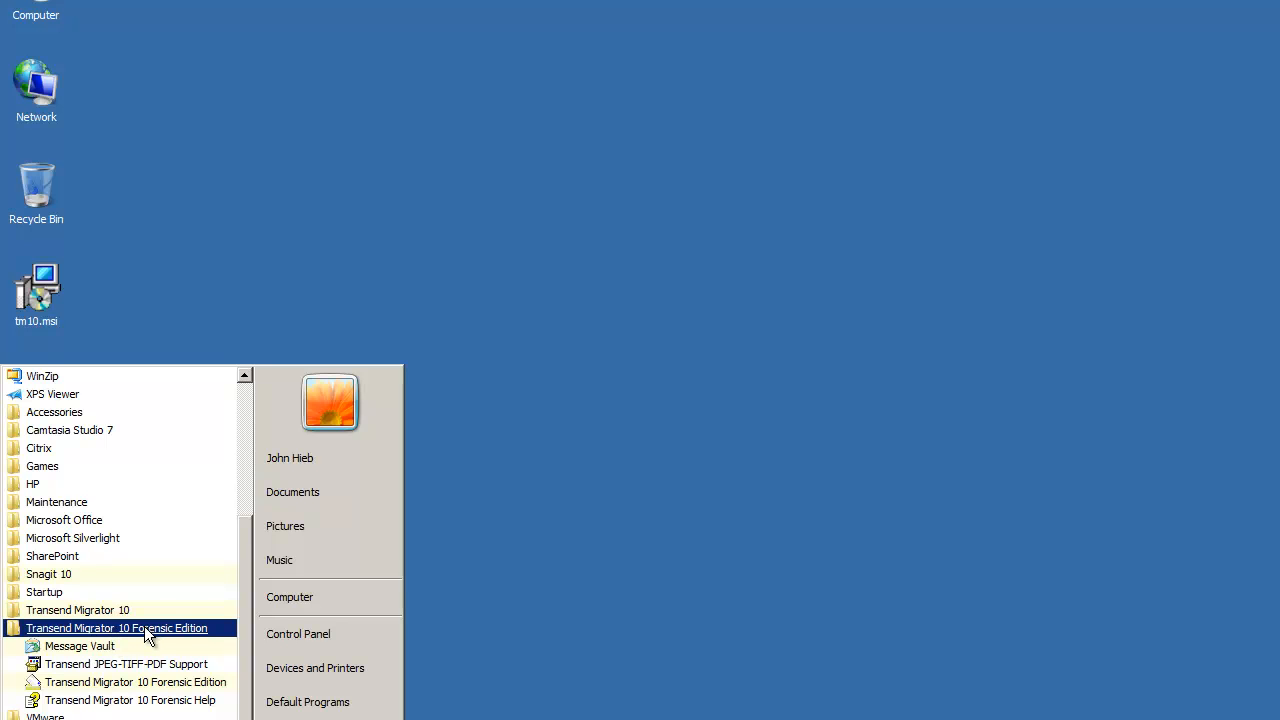
pyautogui.moveTo(128, 664)
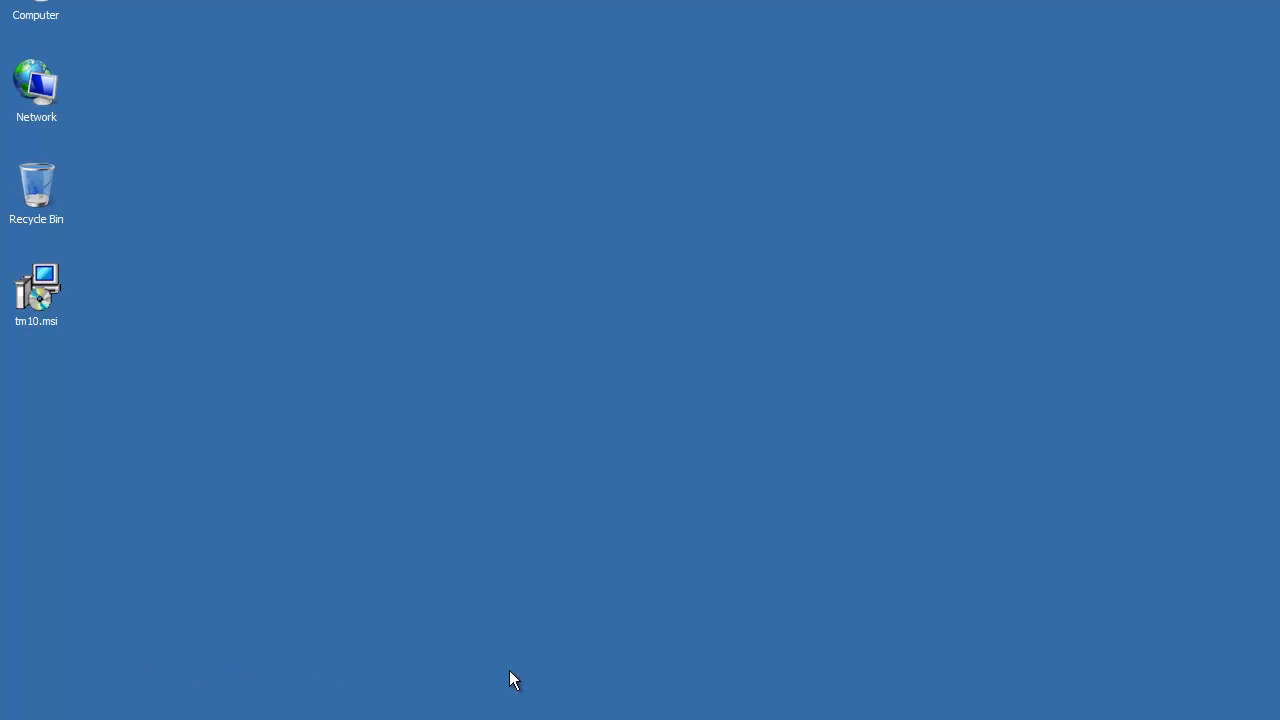
pyautogui.moveTo(622, 586)
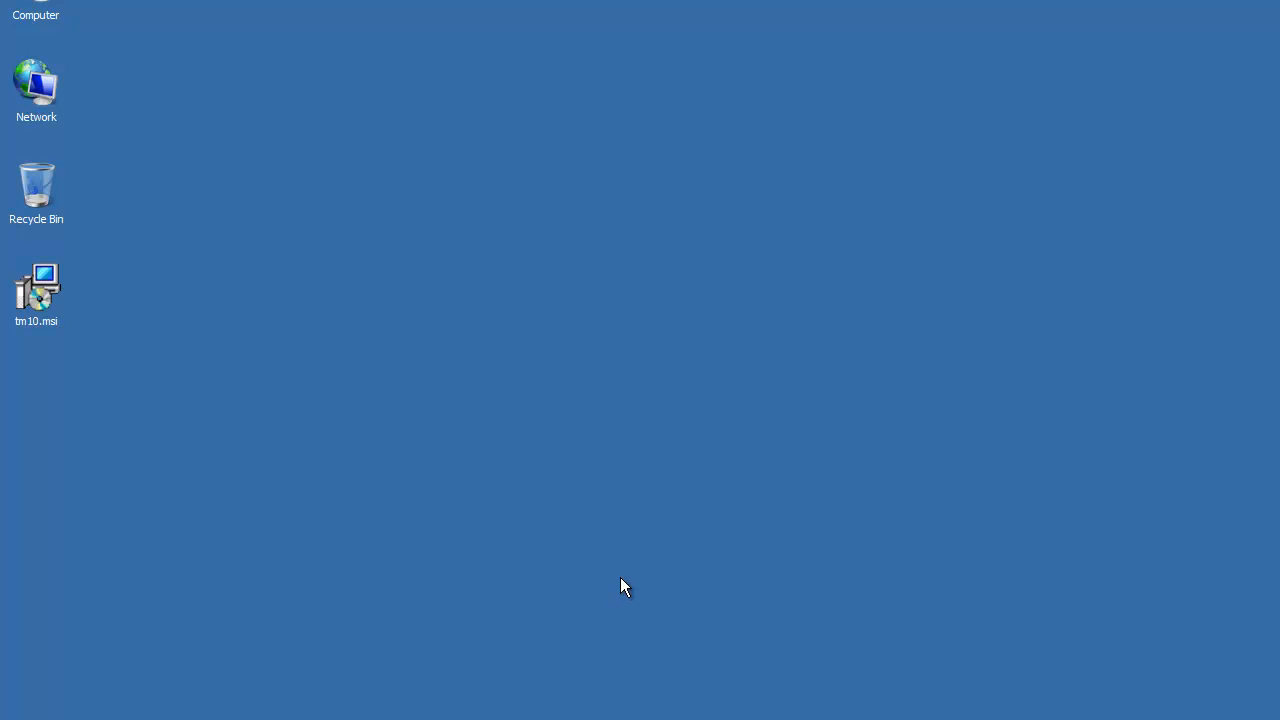
pyautogui.moveTo(630, 552)
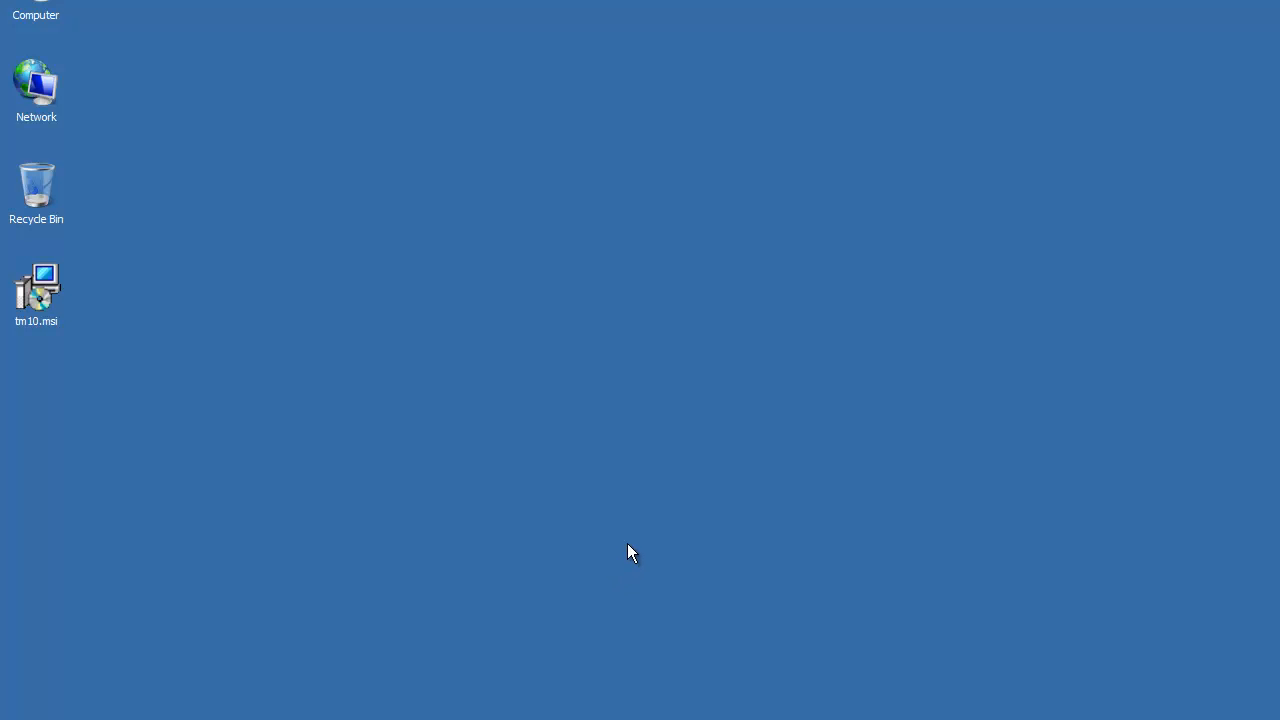
# Run the Transend JPEG-TIFF-PDF Support installer and agree to install its printer drivers.
pyautogui.doubleClick(36, 288)
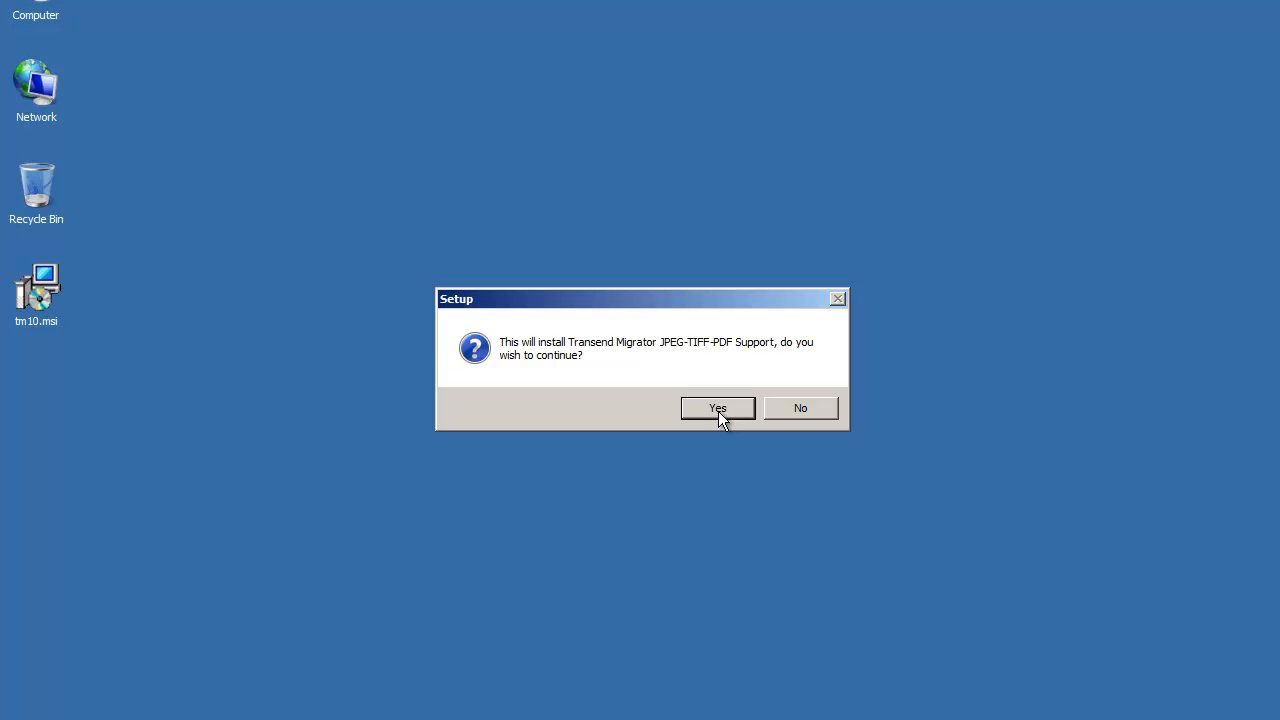
pyautogui.click(716, 408)
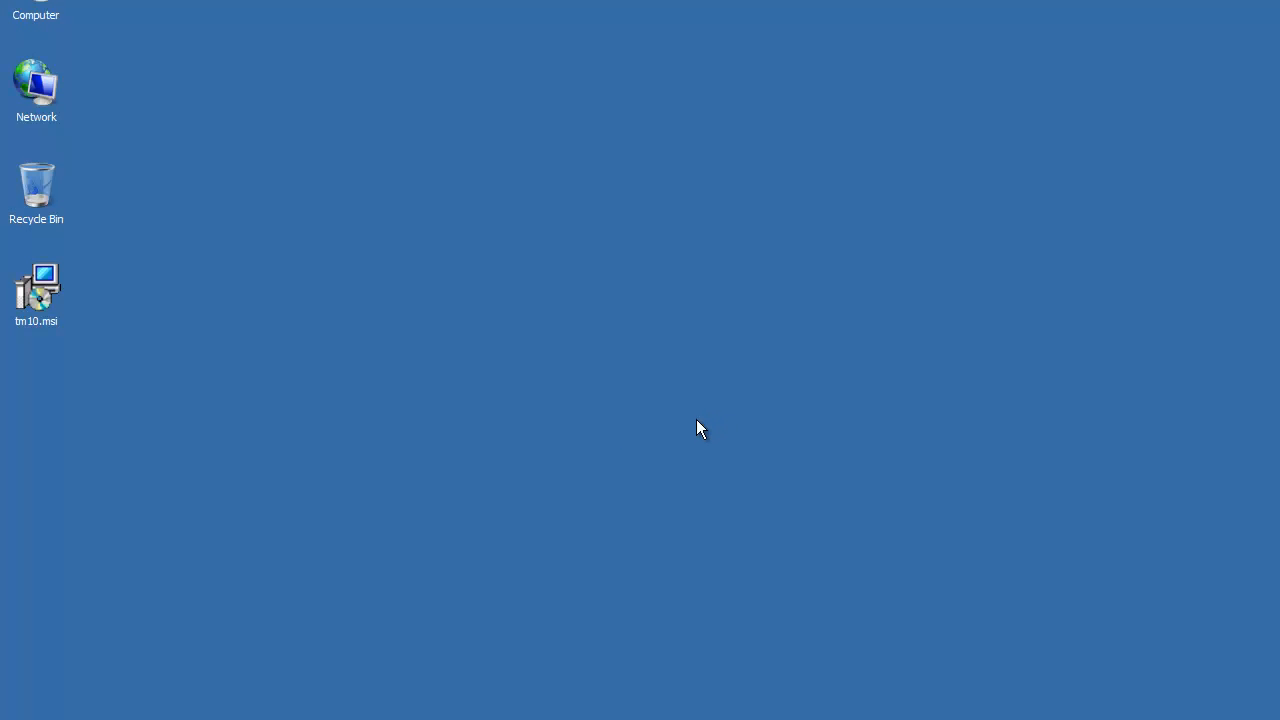
pyautogui.moveTo(420, 572)
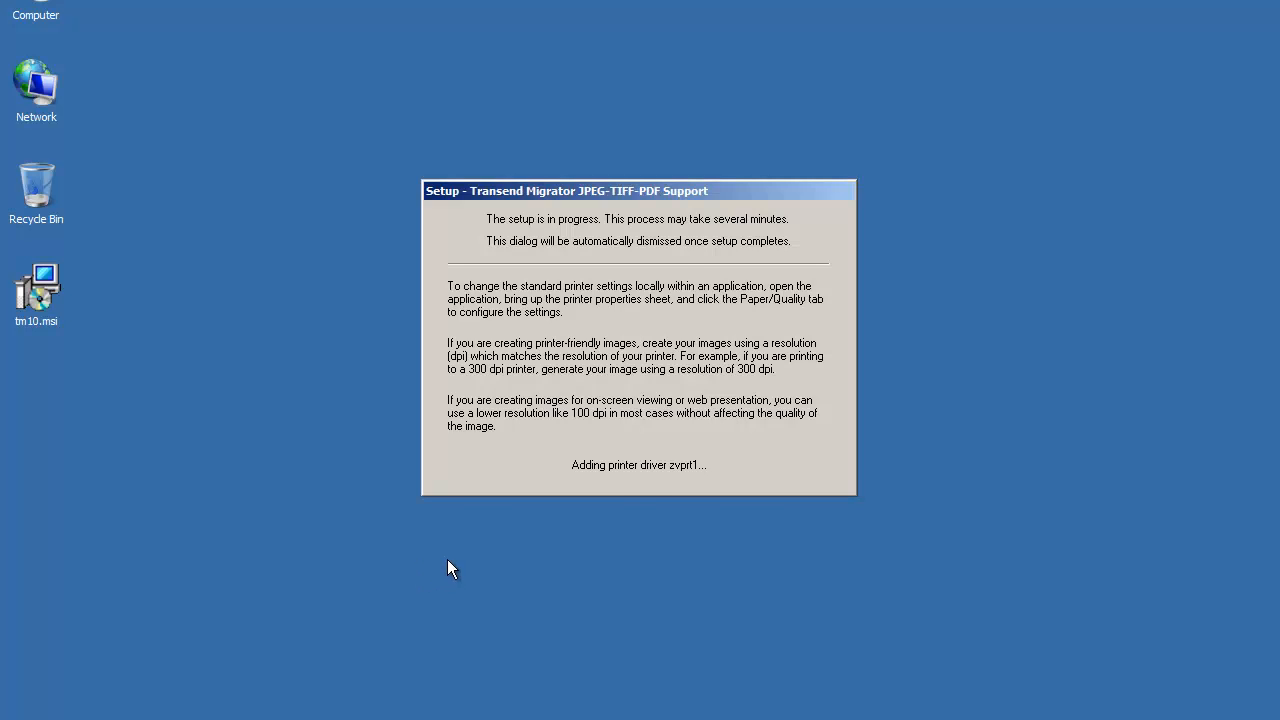
pyautogui.moveTo(64, 652)
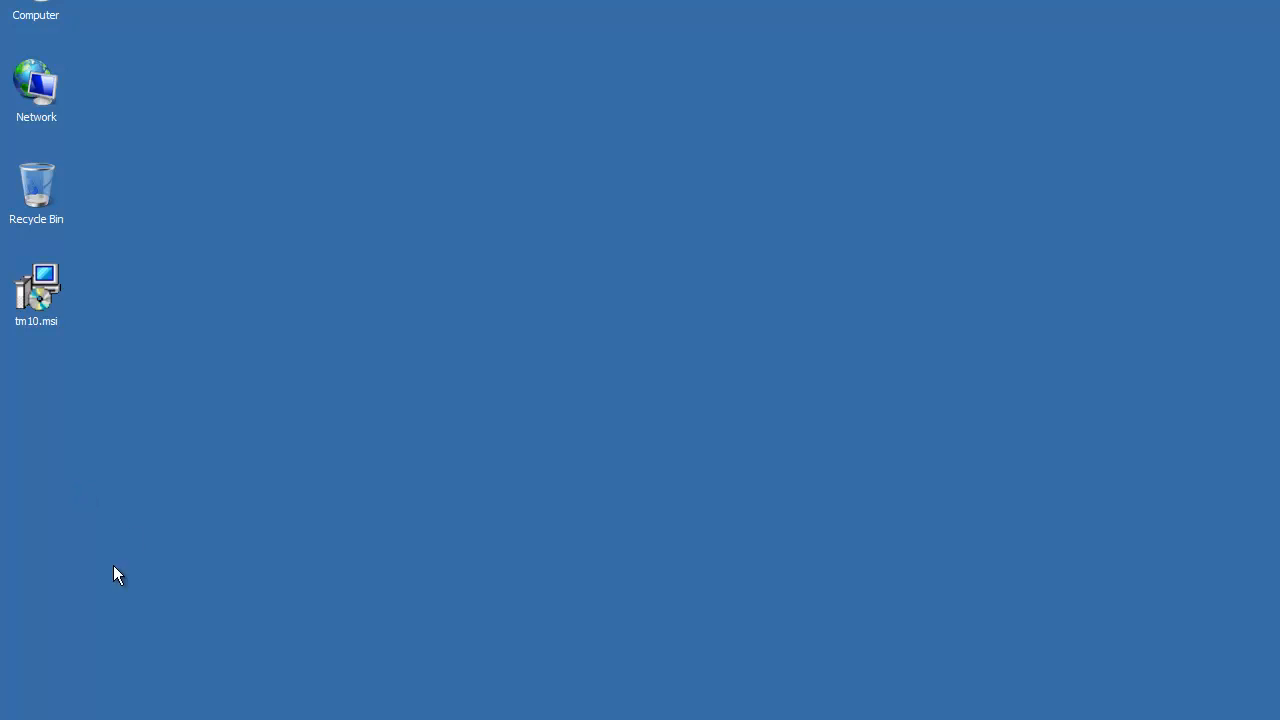
# View the Transend Email Converter (BW) and (Color) printers in Devices and Printers.
pyautogui.click(20, 716)
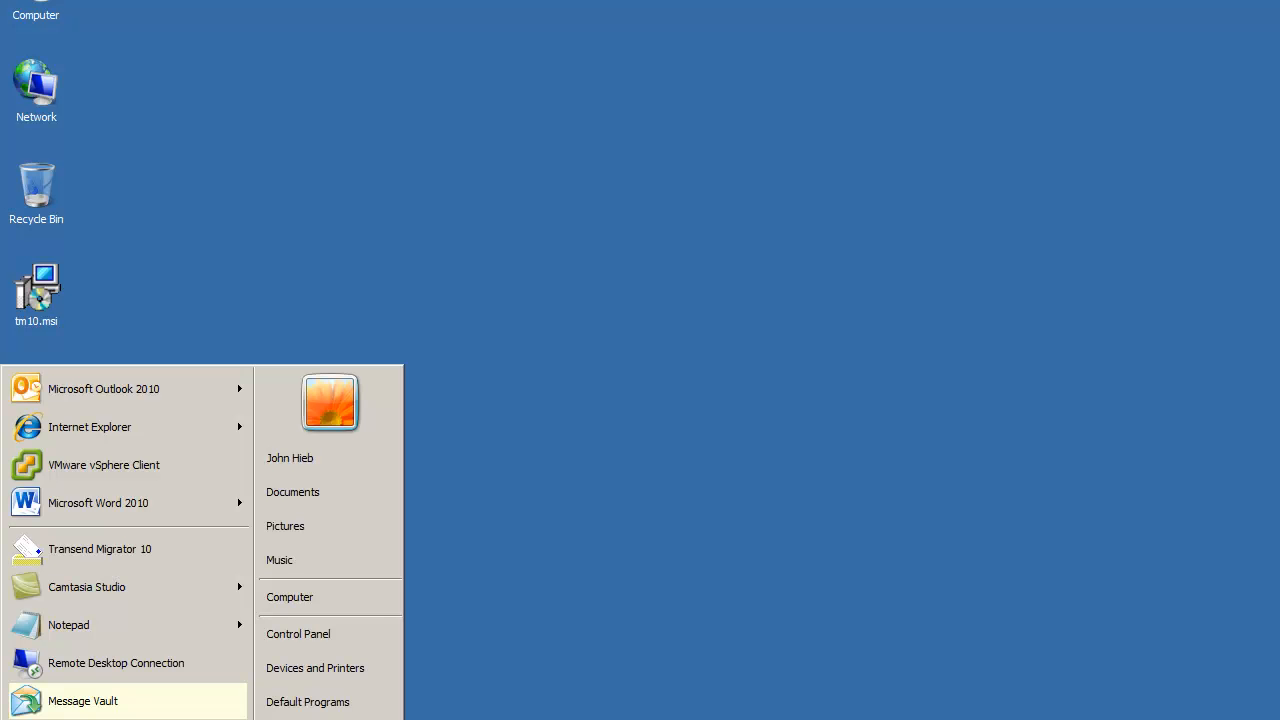
pyautogui.click(288, 596)
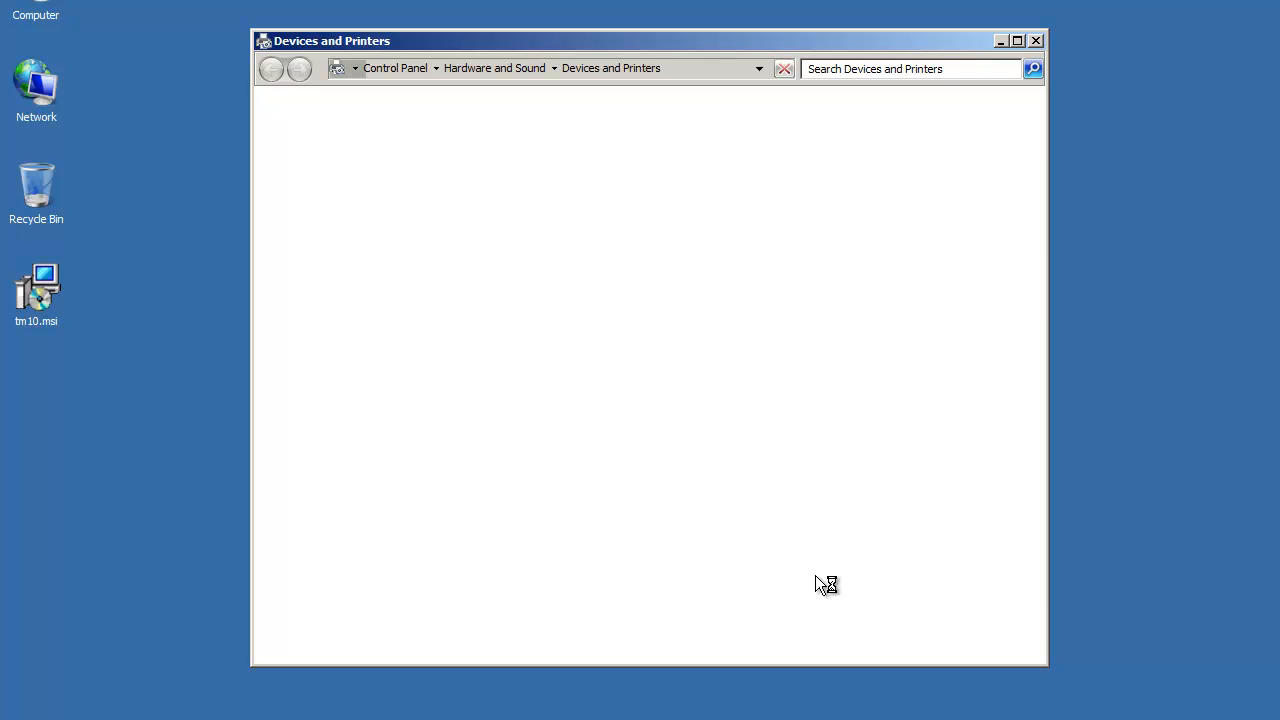
pyautogui.moveTo(854, 546)
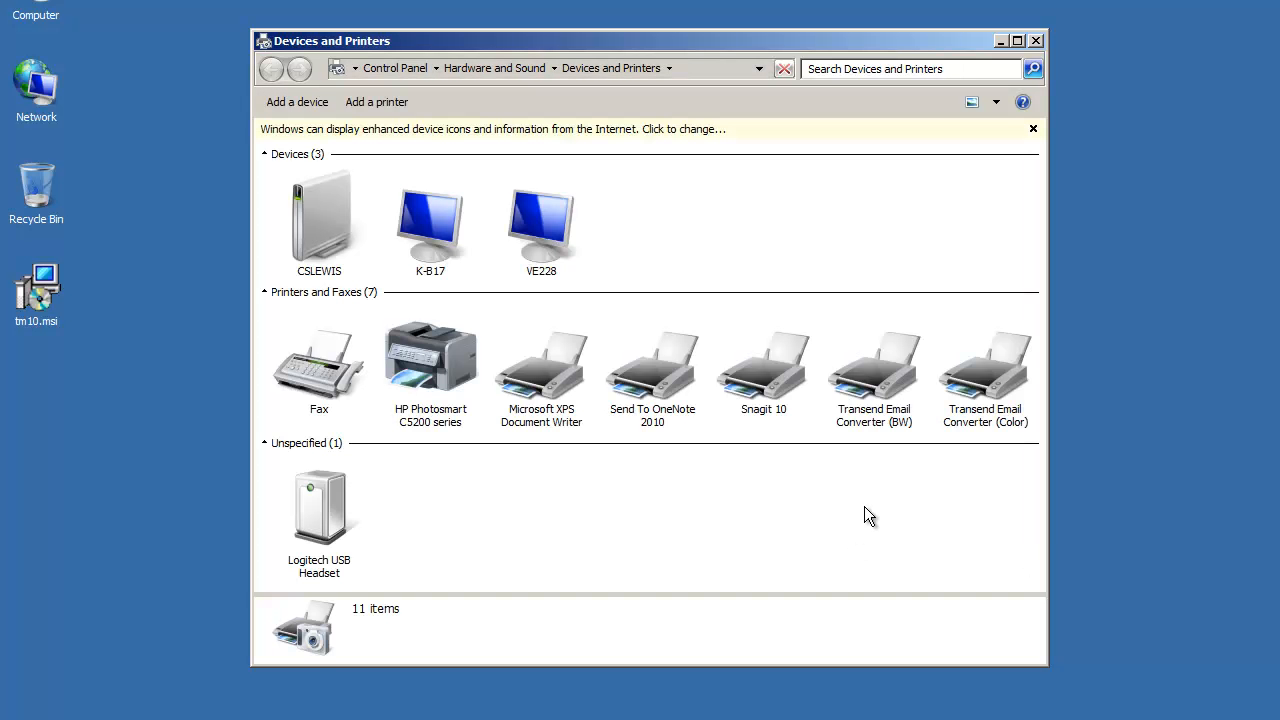
pyautogui.click(874, 368)
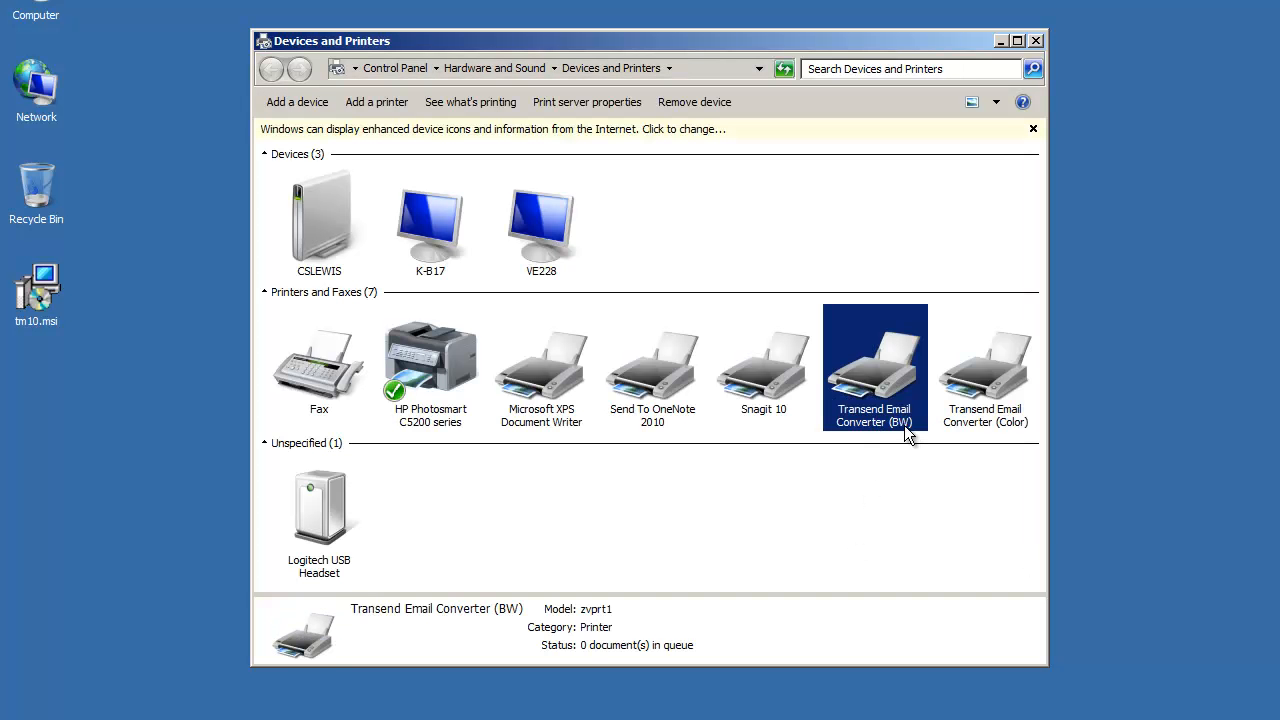
pyautogui.click(984, 368)
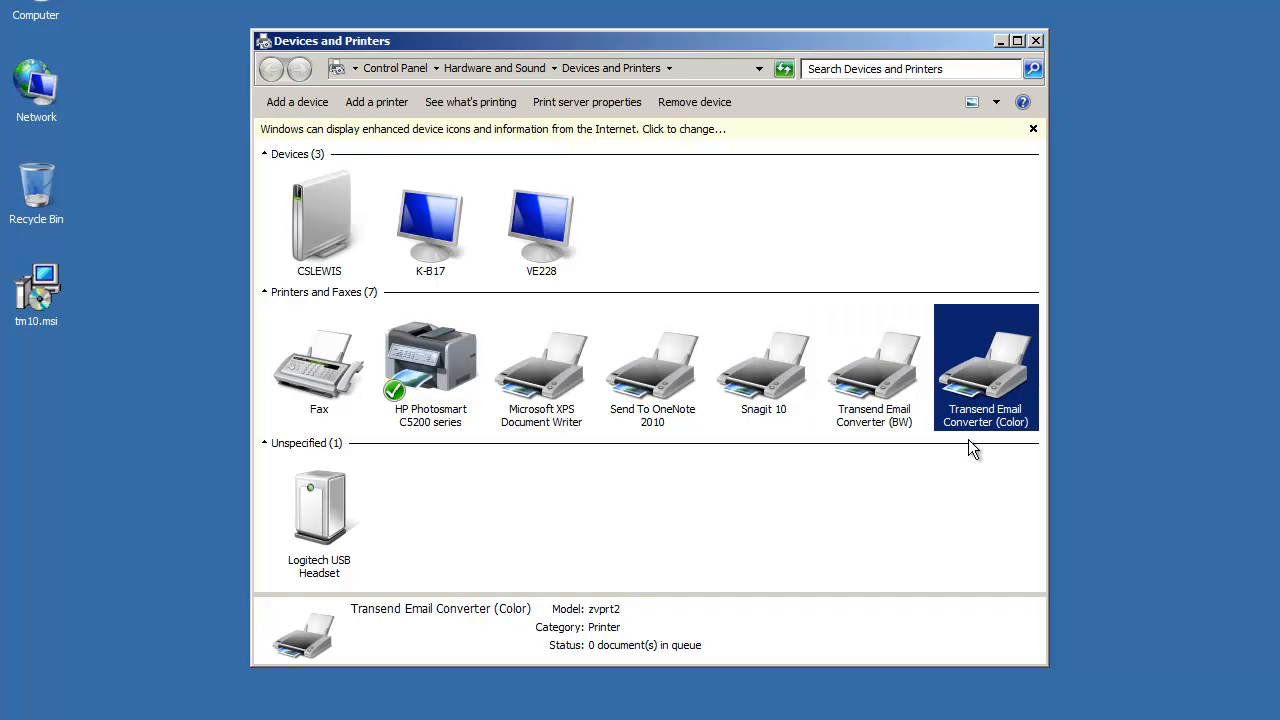
pyautogui.moveTo(640, 496)
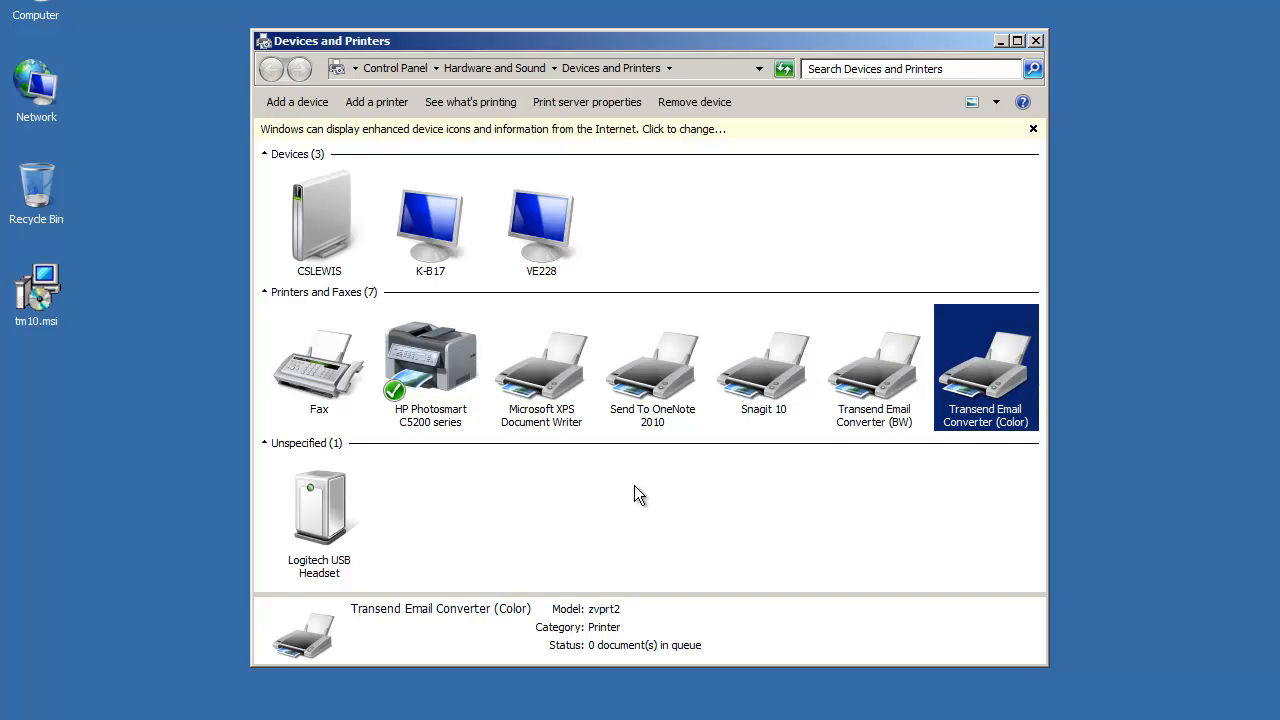
pyautogui.moveTo(700, 516)
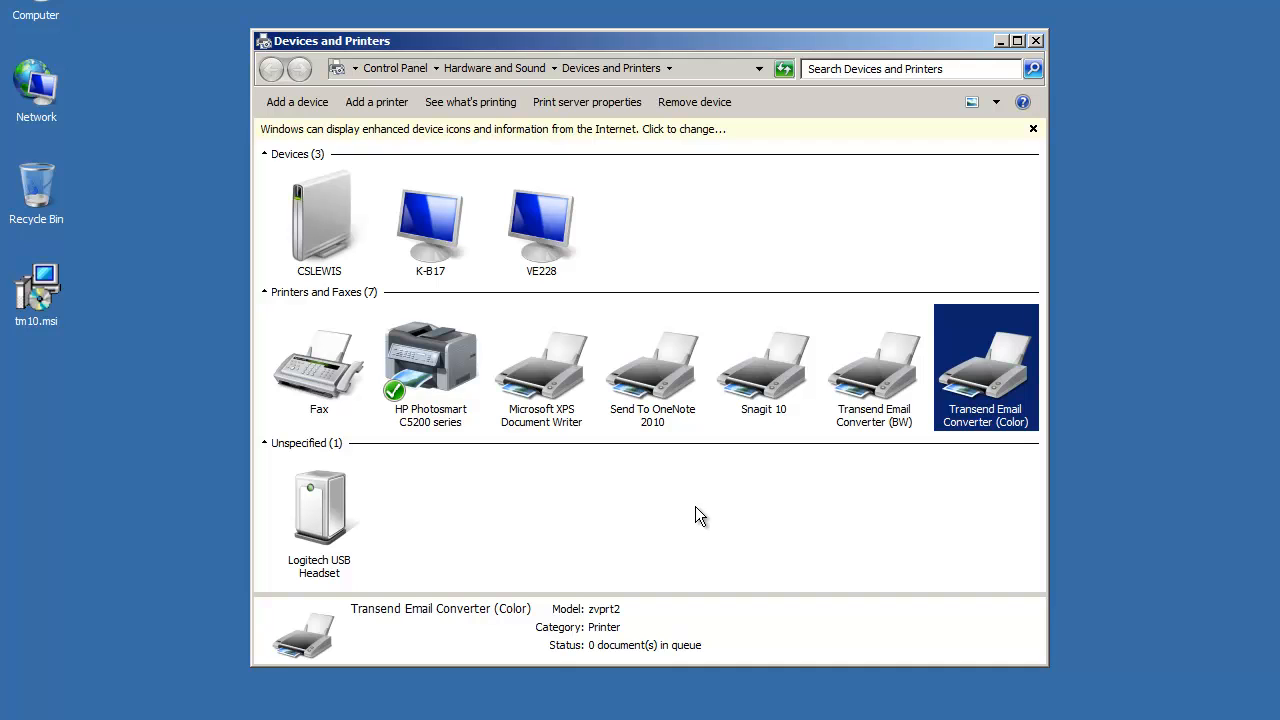
pyautogui.moveTo(752, 514)
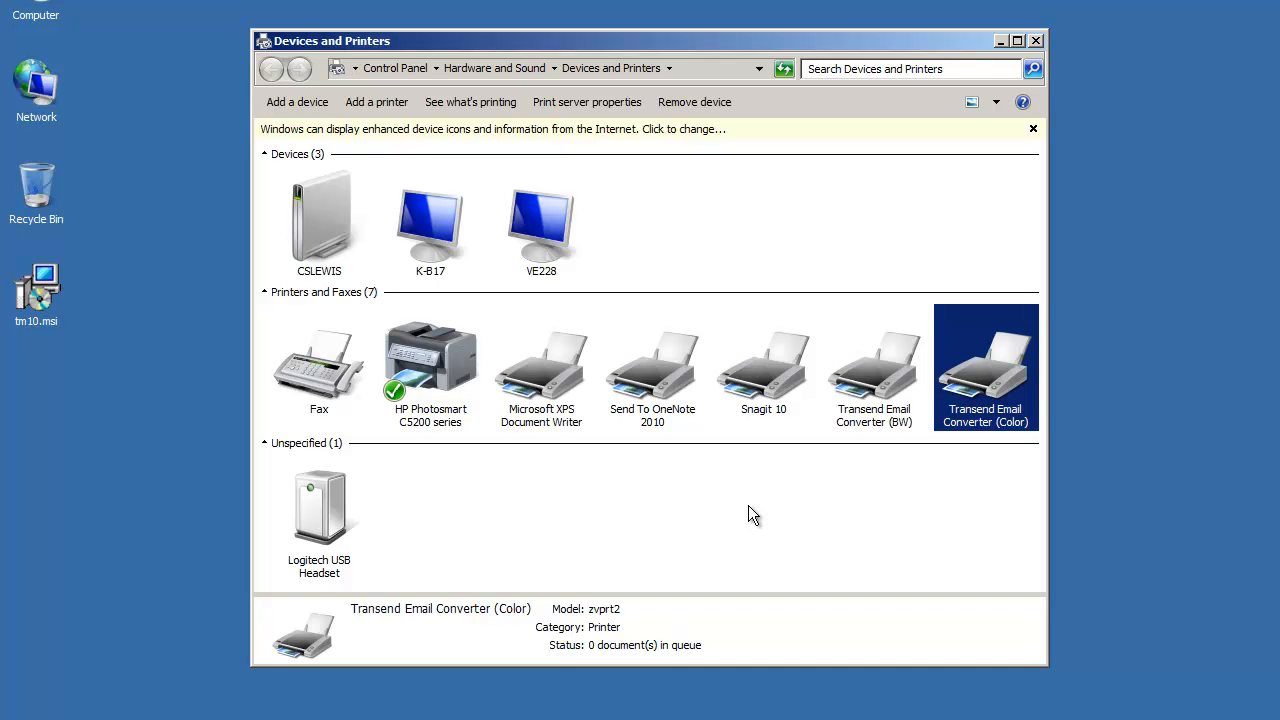
pyautogui.moveTo(800, 480)
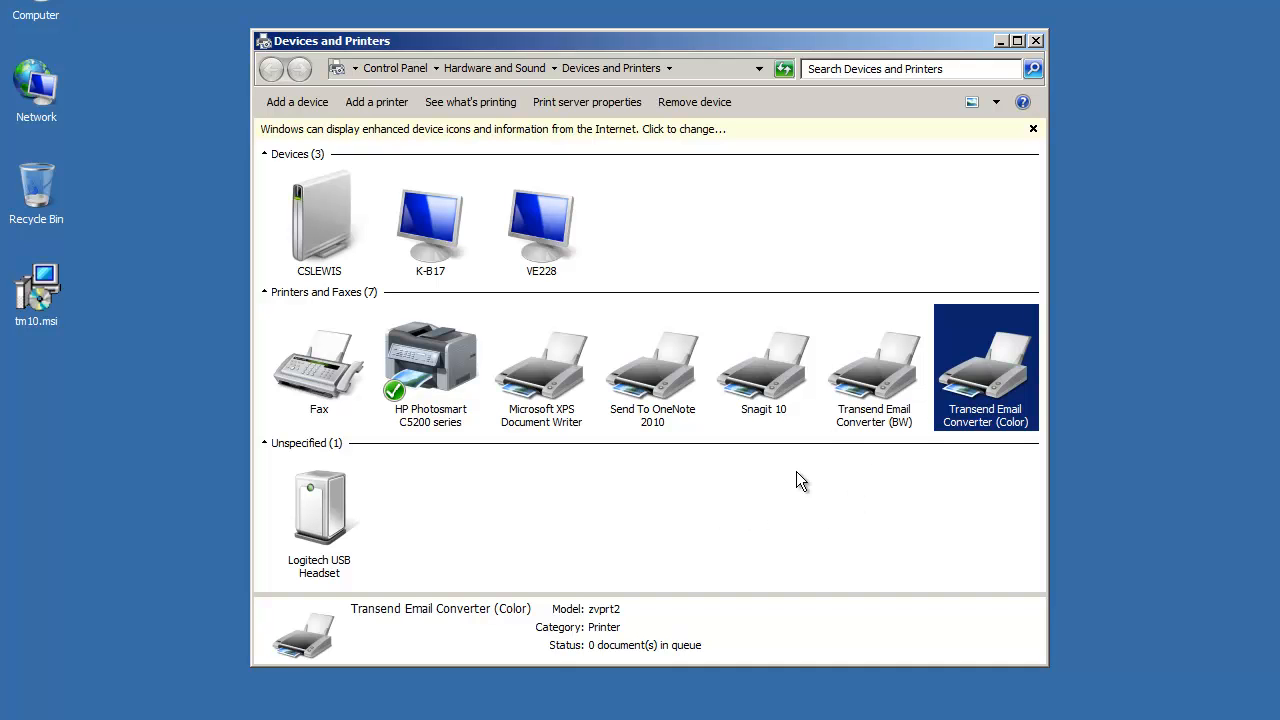
pyautogui.moveTo(796, 464)
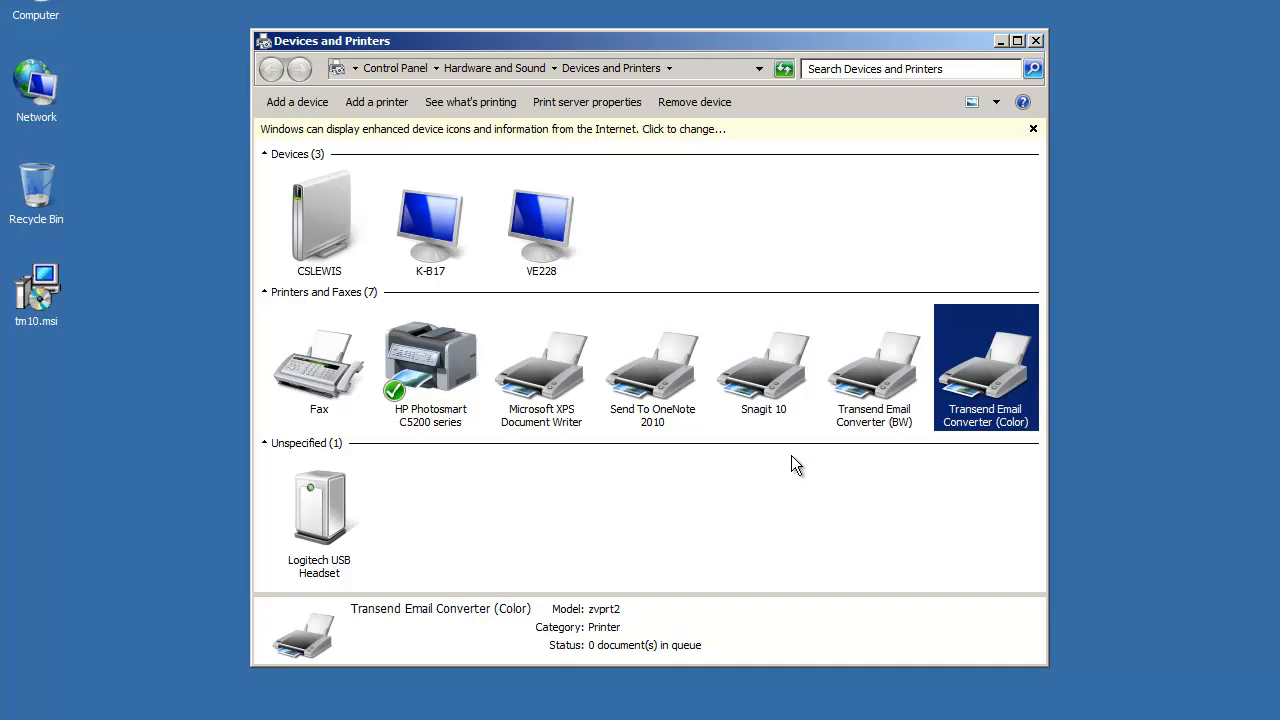